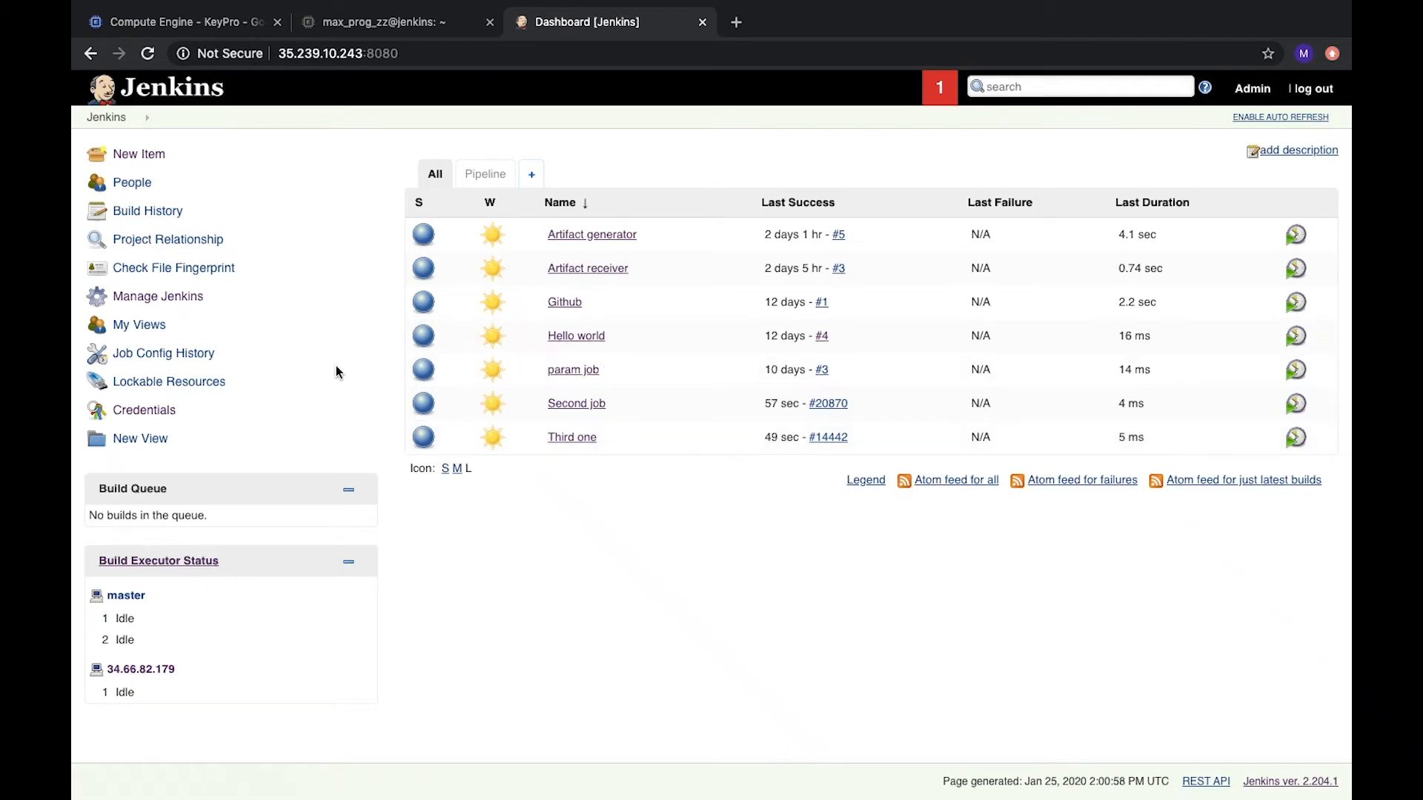
pyautogui.moveTo(430, 148)
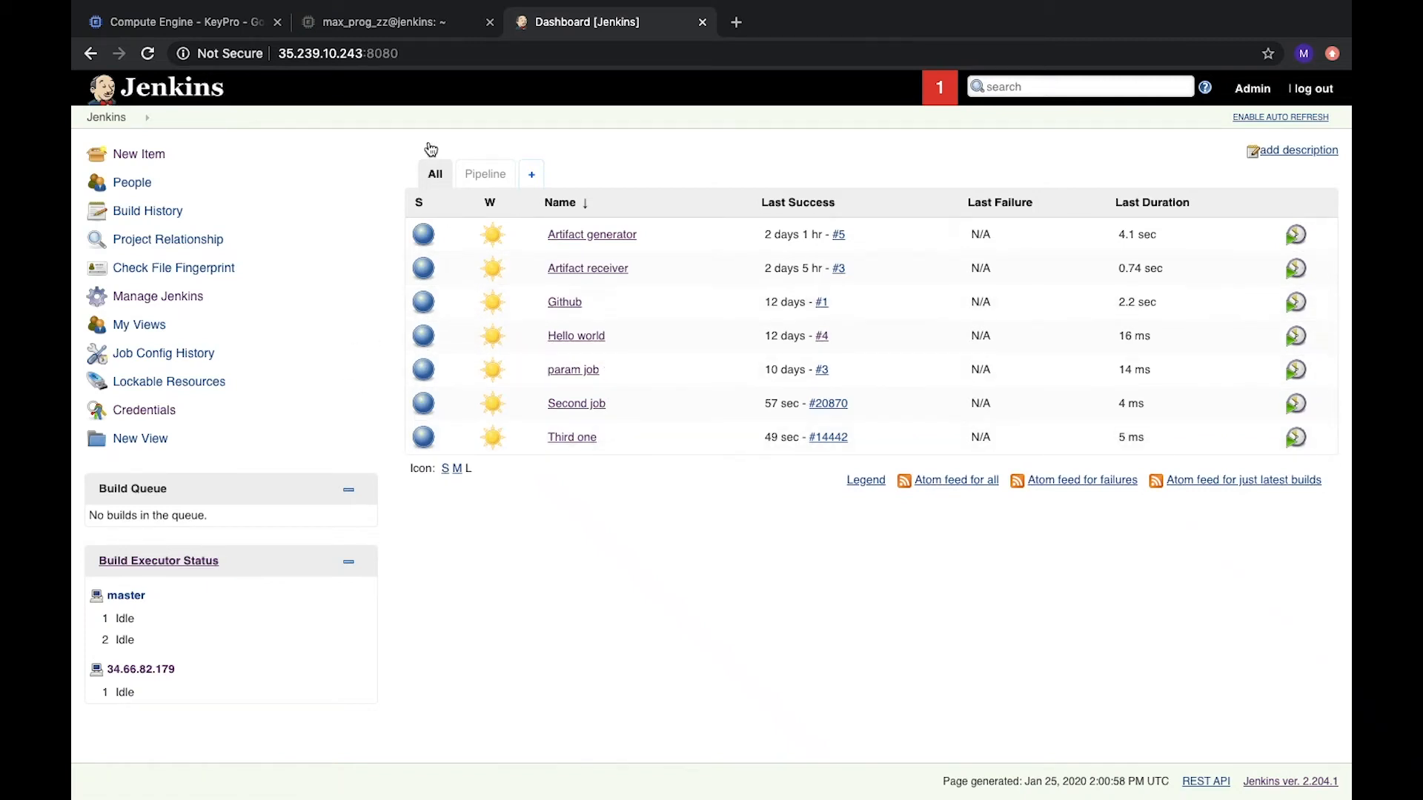
pyautogui.moveTo(322, 435)
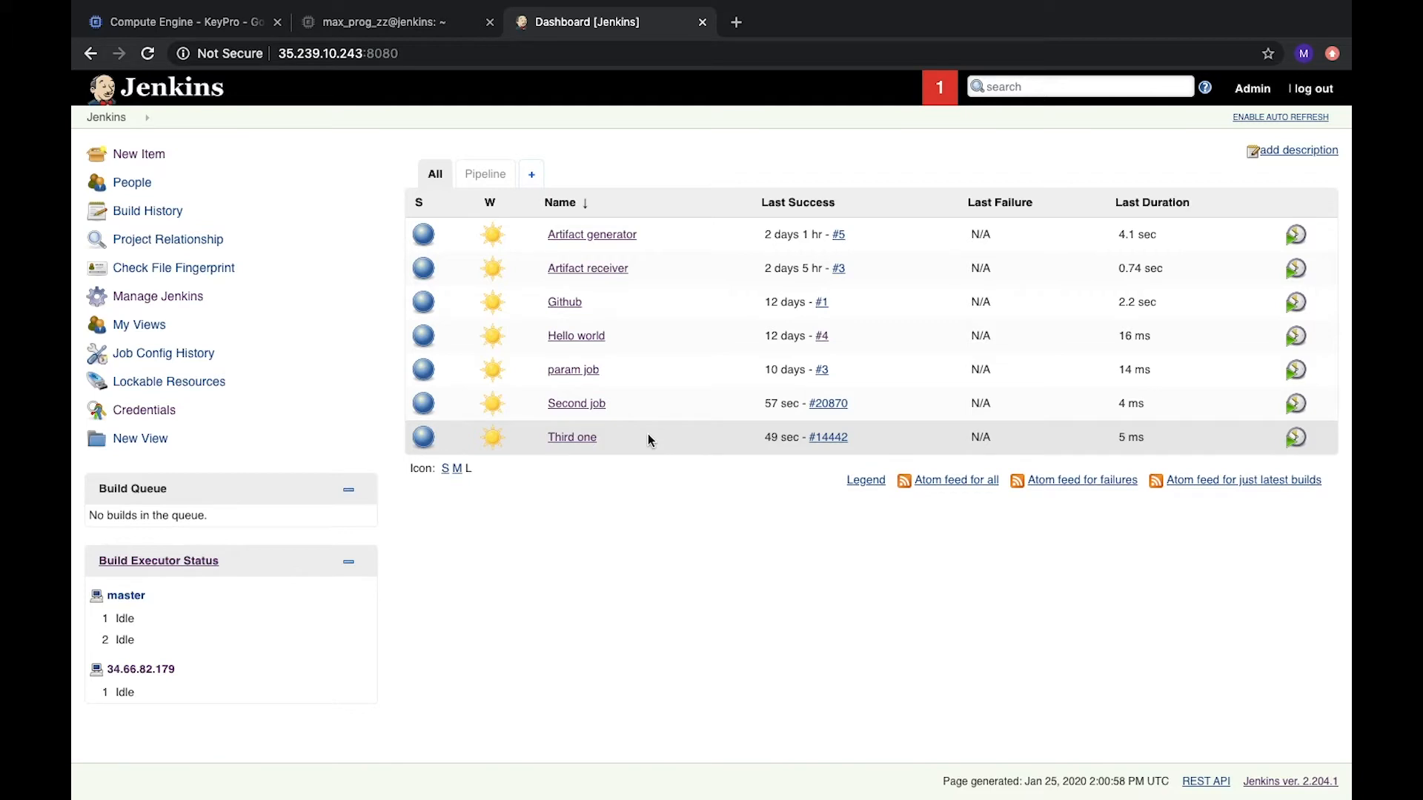
pyautogui.moveTo(443, 415)
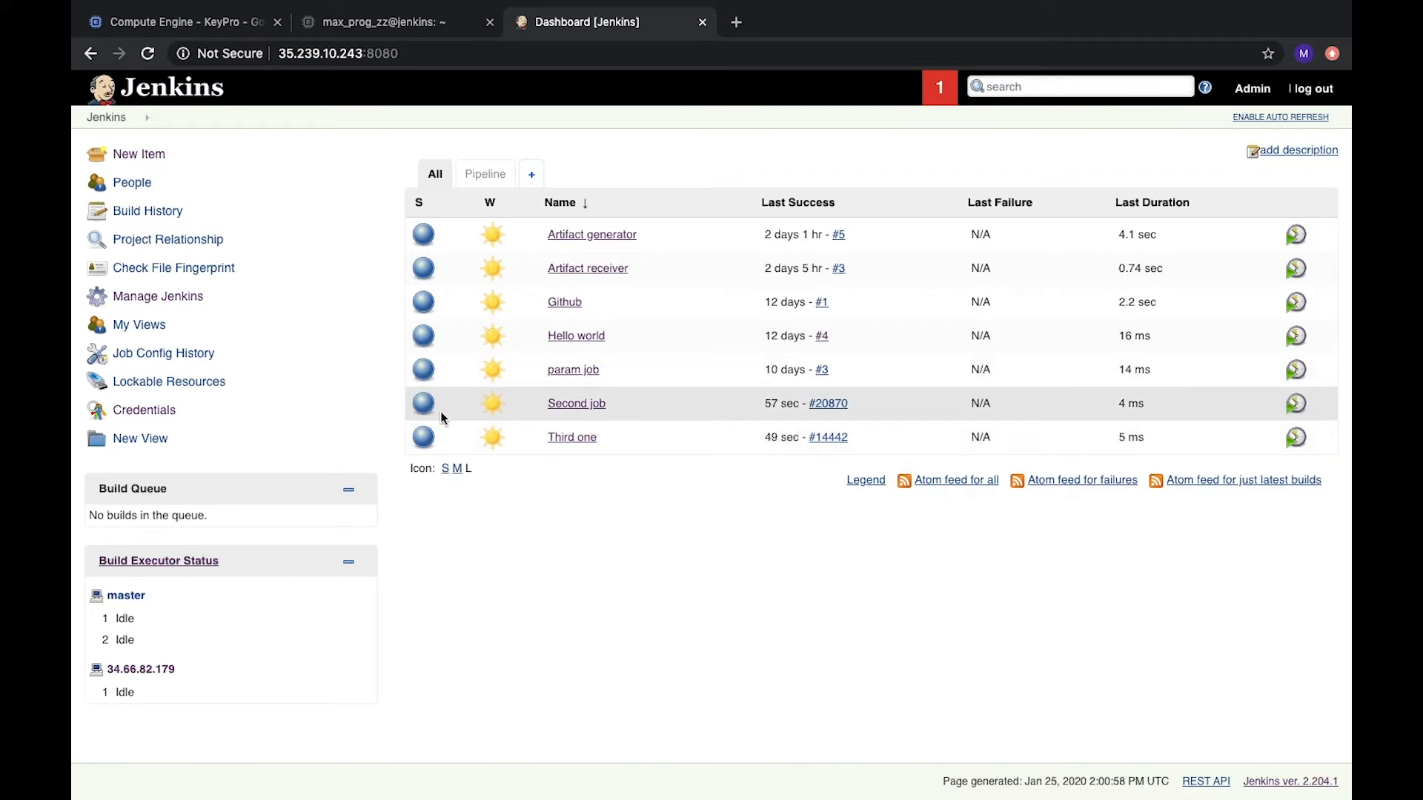
pyautogui.moveTo(696, 191)
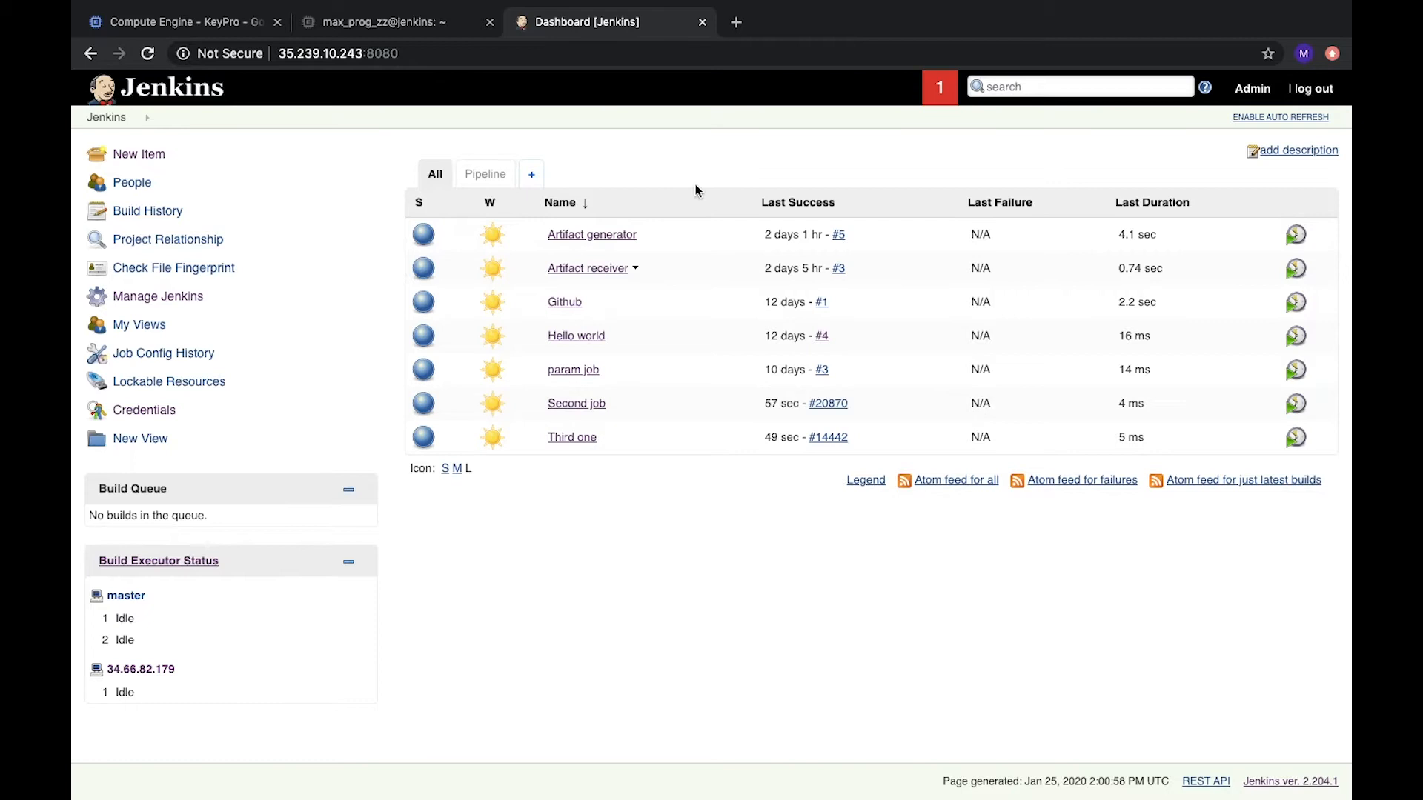
# Stop the Jenkins service with sudo service jenkins stop and confirm its web page refuses connections
pyautogui.click(381, 22)
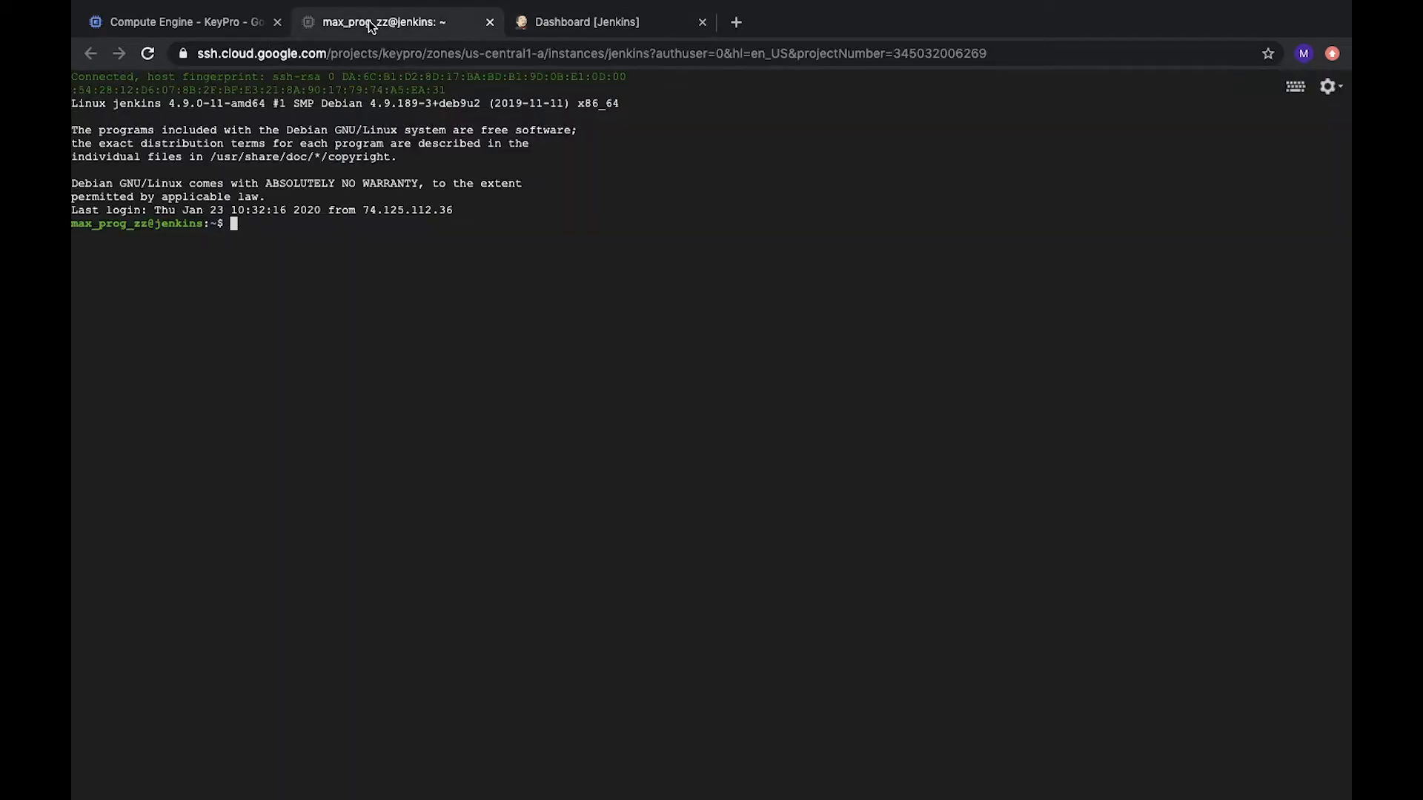
pyautogui.moveTo(248, 248)
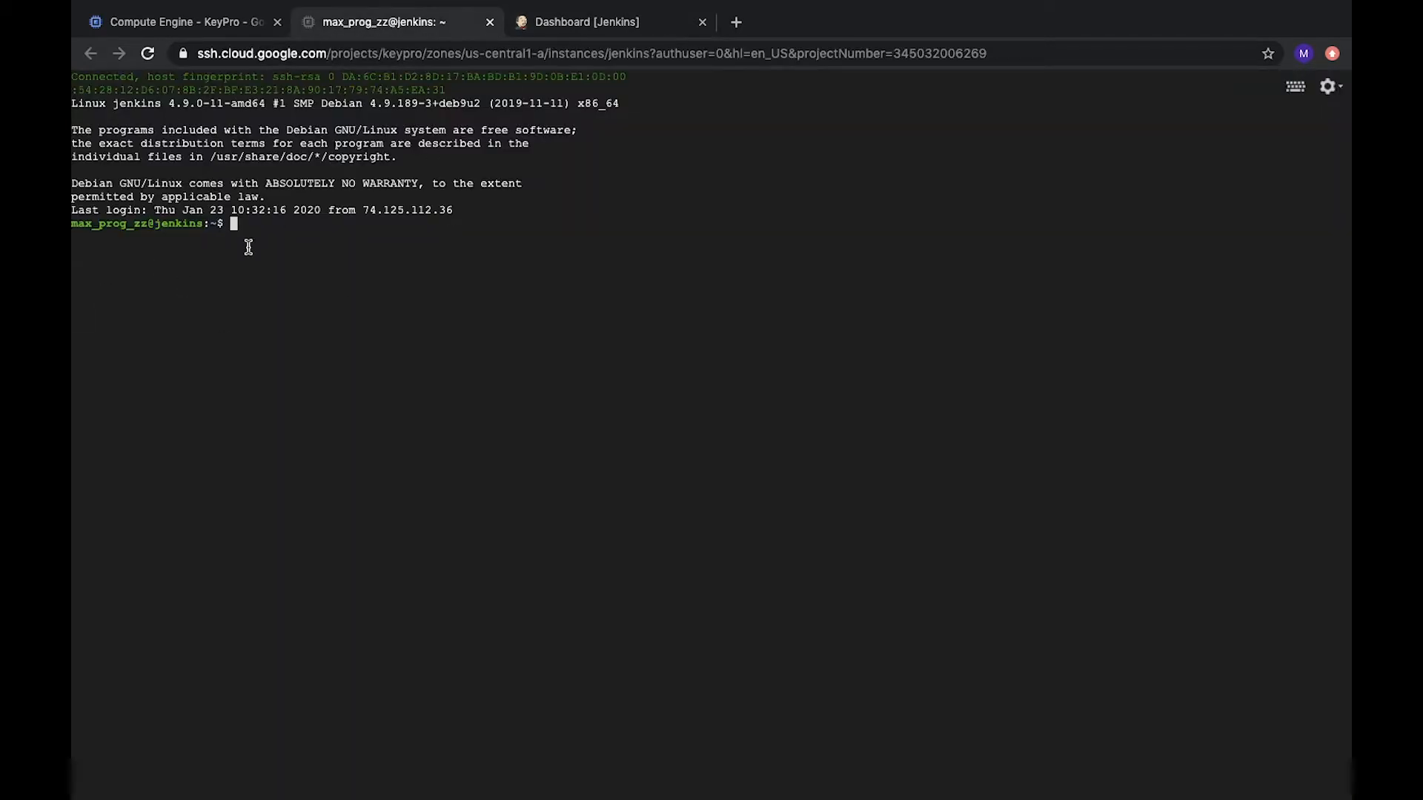
pyautogui.moveTo(283, 283)
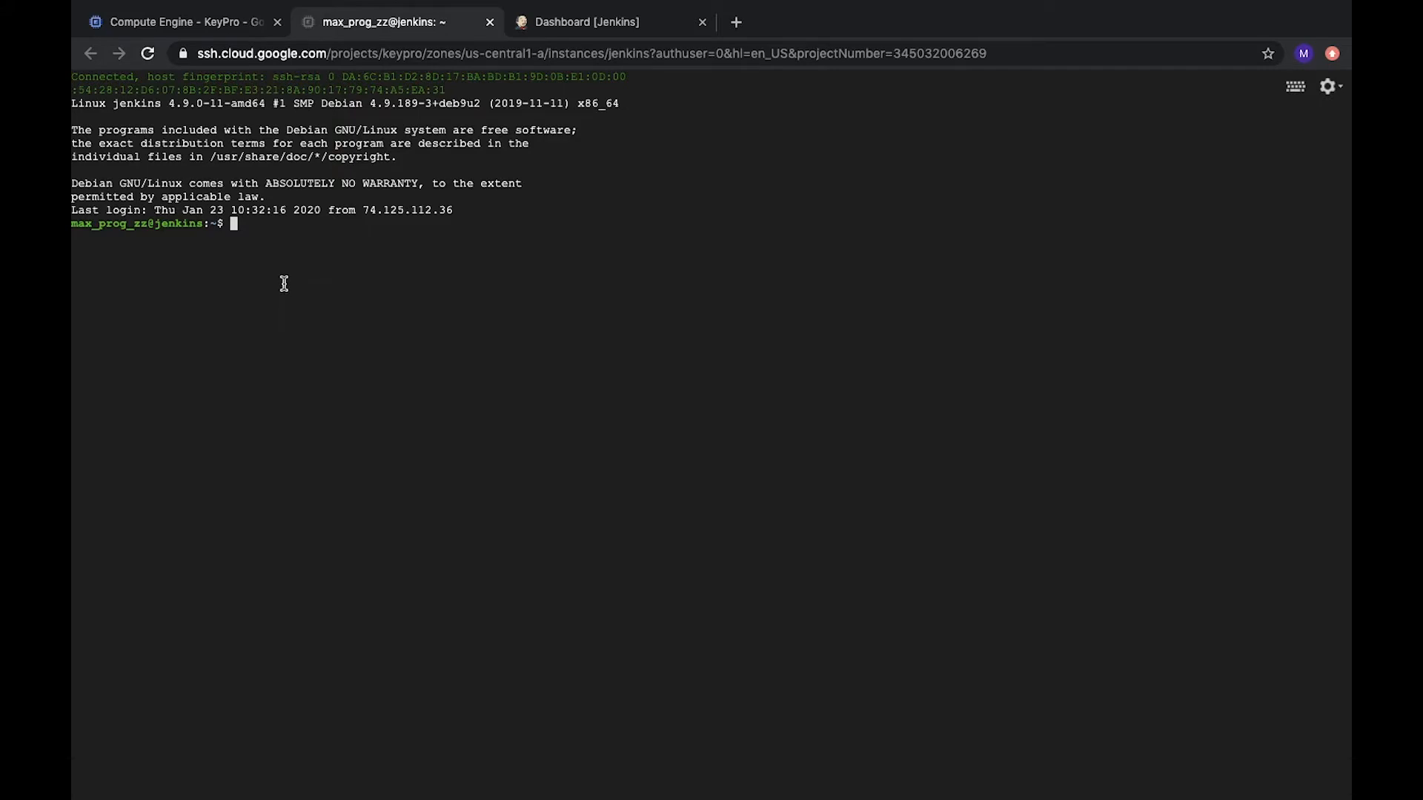
pyautogui.write('sudo service jenkins status')
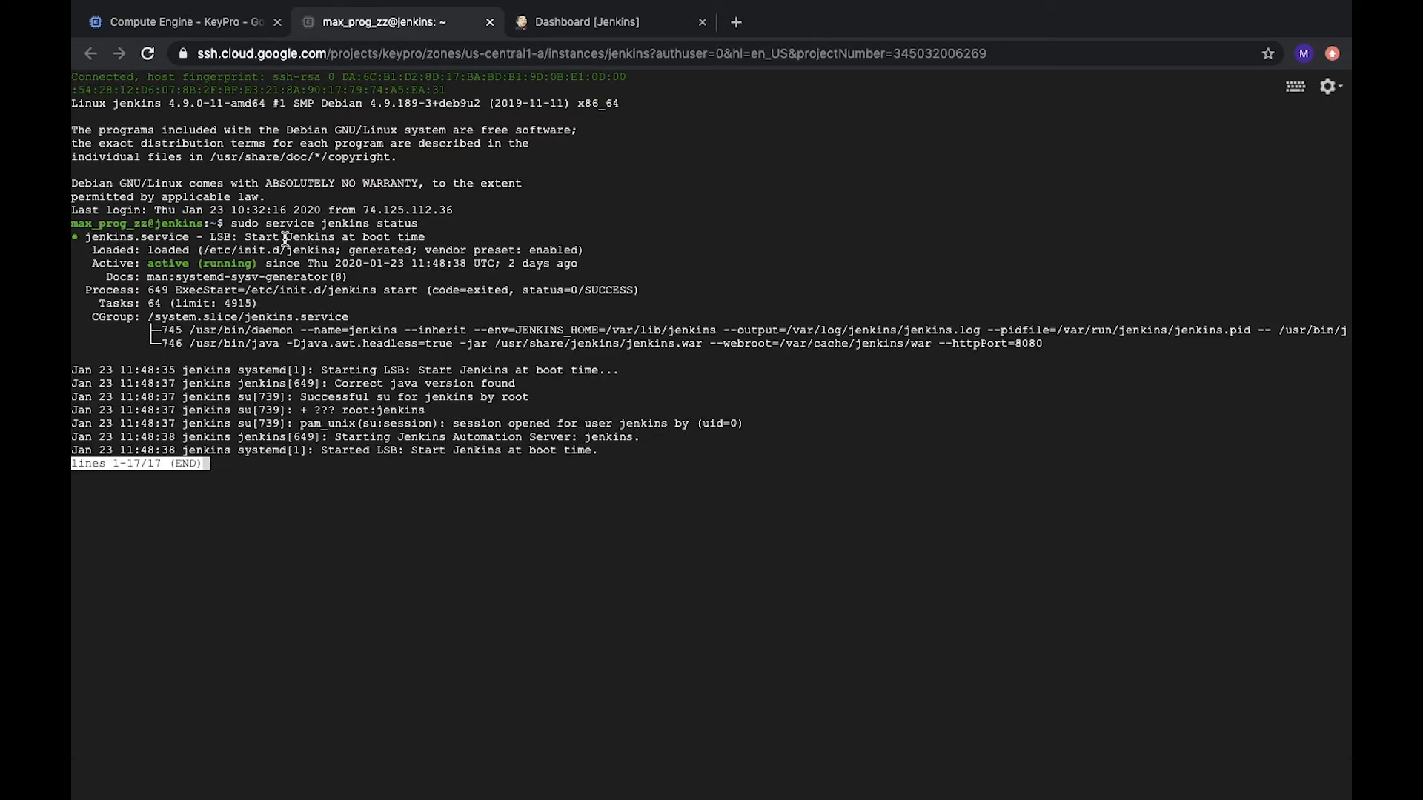
pyautogui.moveTo(326, 516)
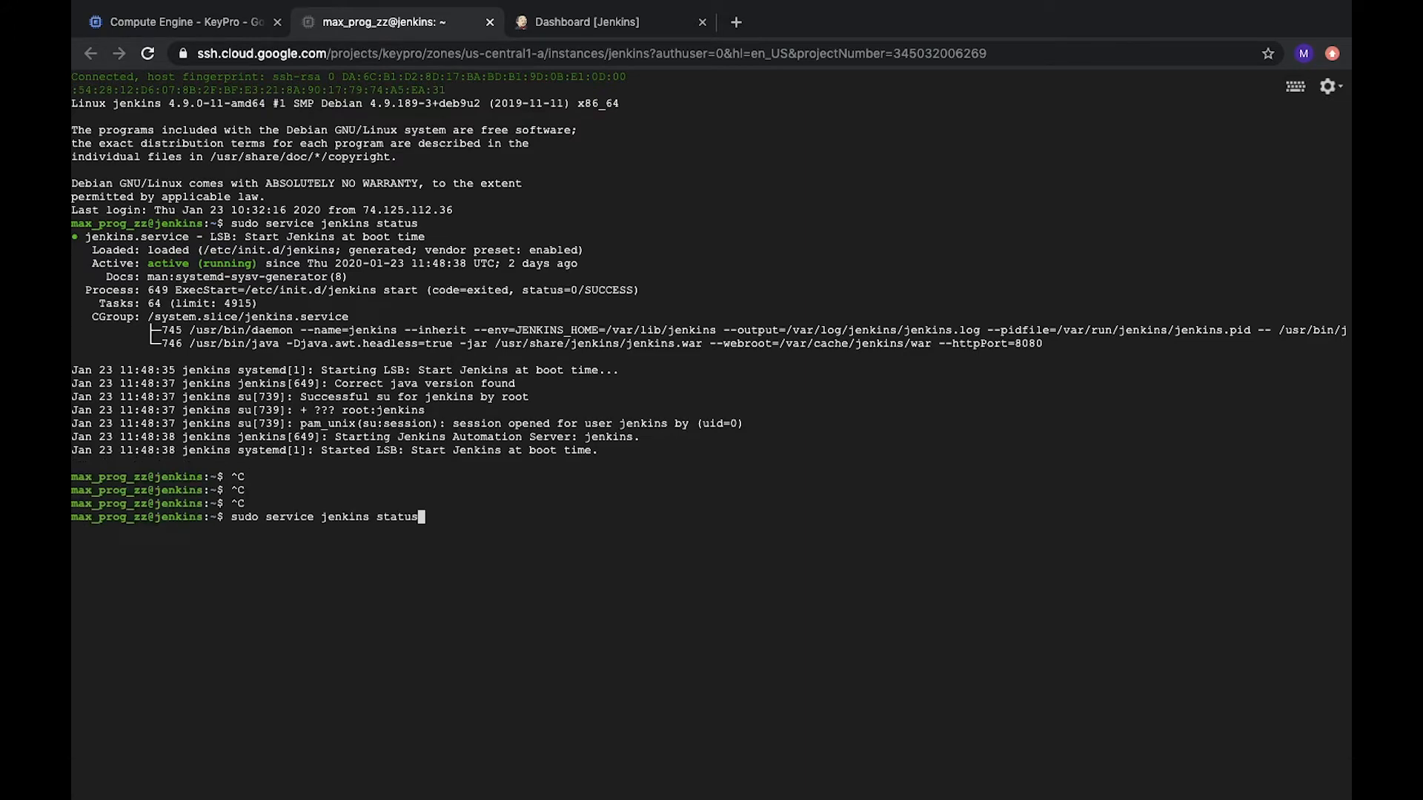
pyautogui.press('Return')
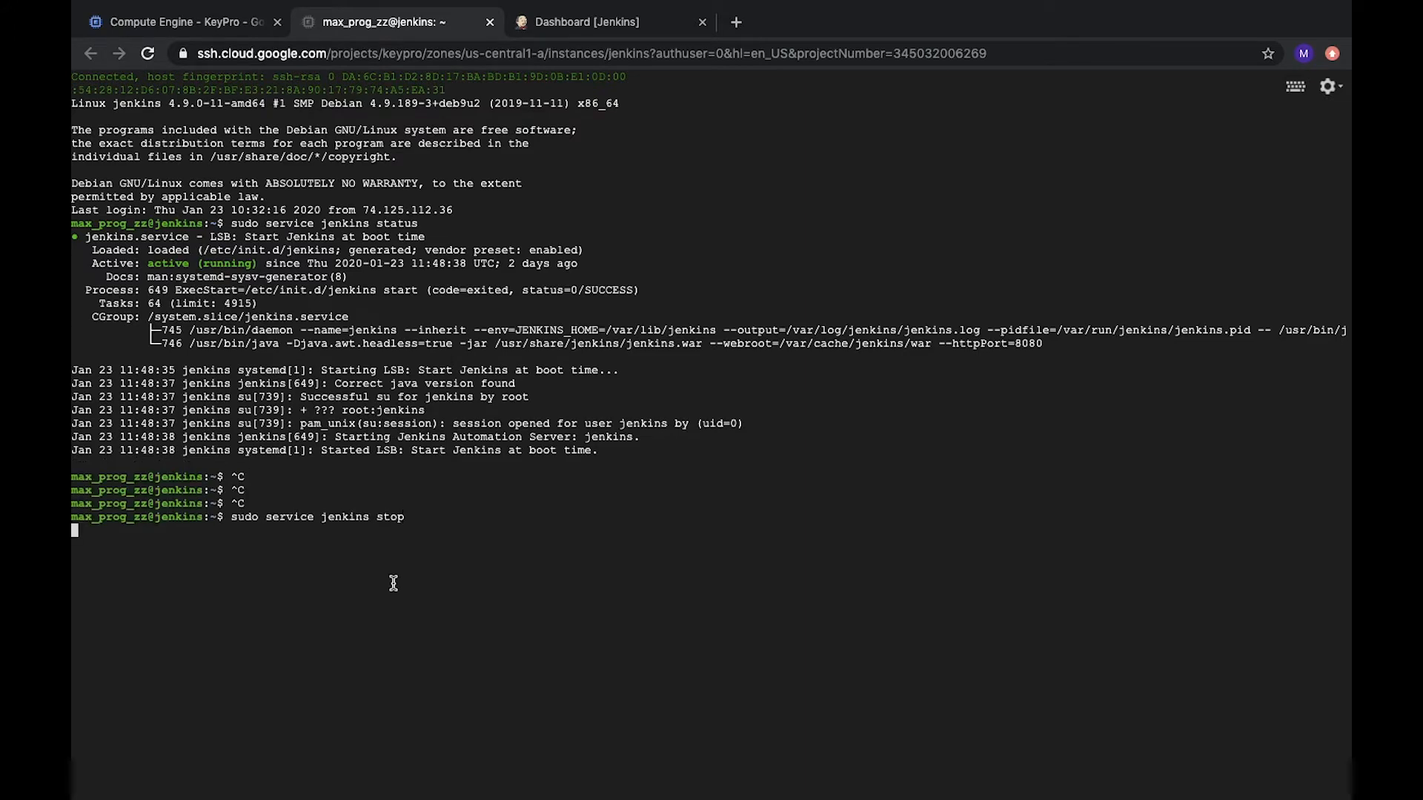
pyautogui.click(603, 22)
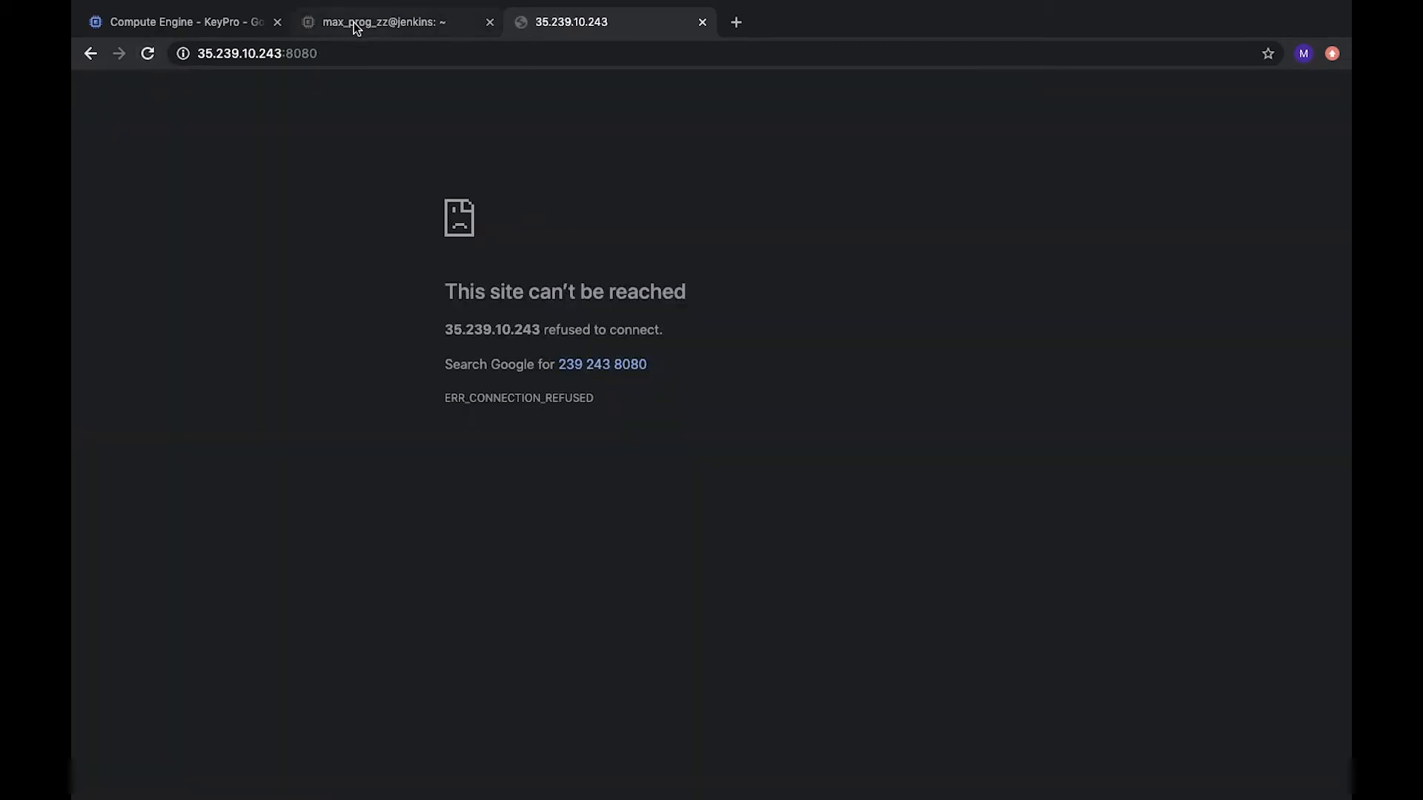
pyautogui.click(381, 22)
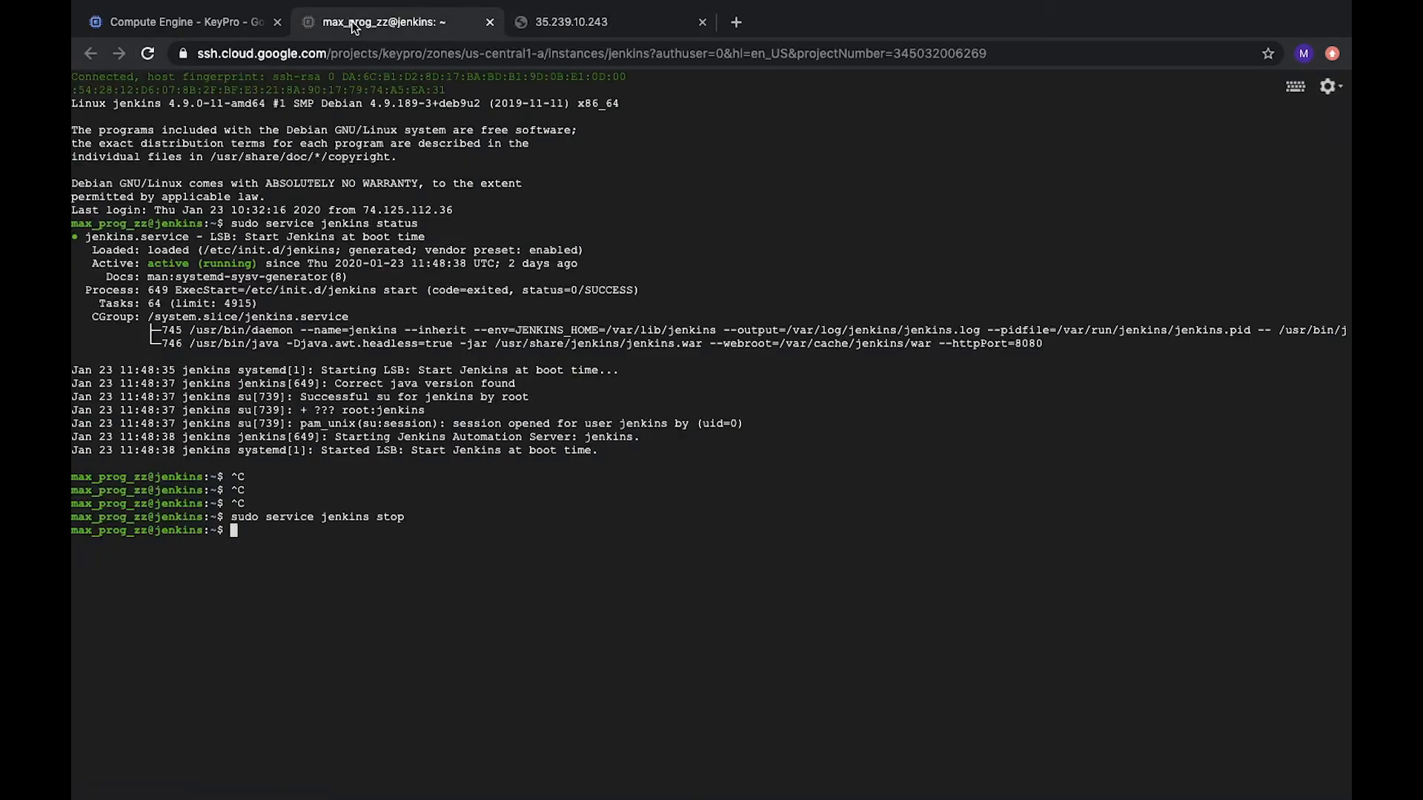
pyautogui.moveTo(316, 555)
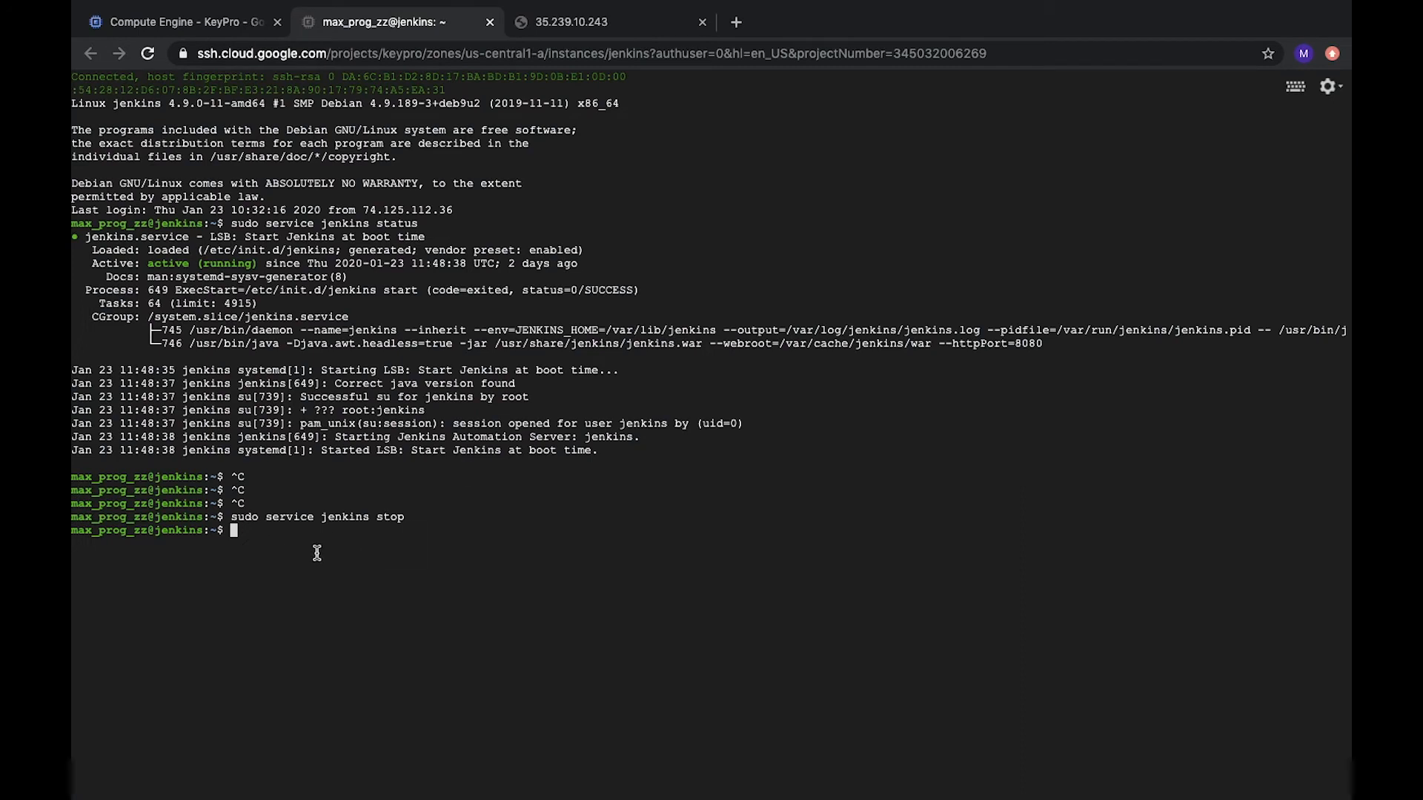
# Purge Jenkins with sudo apt-get remove --purge jenkins and verify the service no longer exists
pyautogui.write('sudo apt-get remove --purge jenkins')
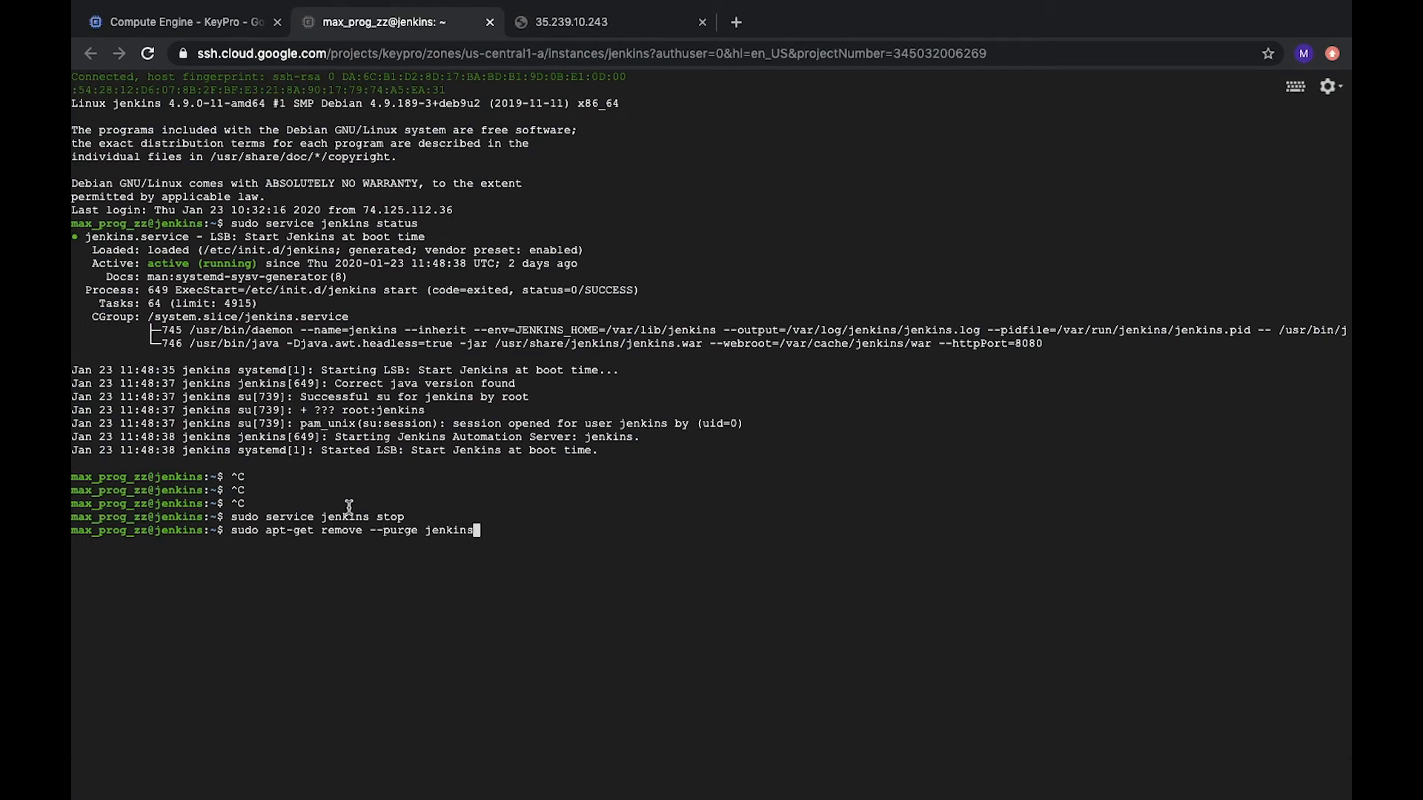
pyautogui.moveTo(249, 551)
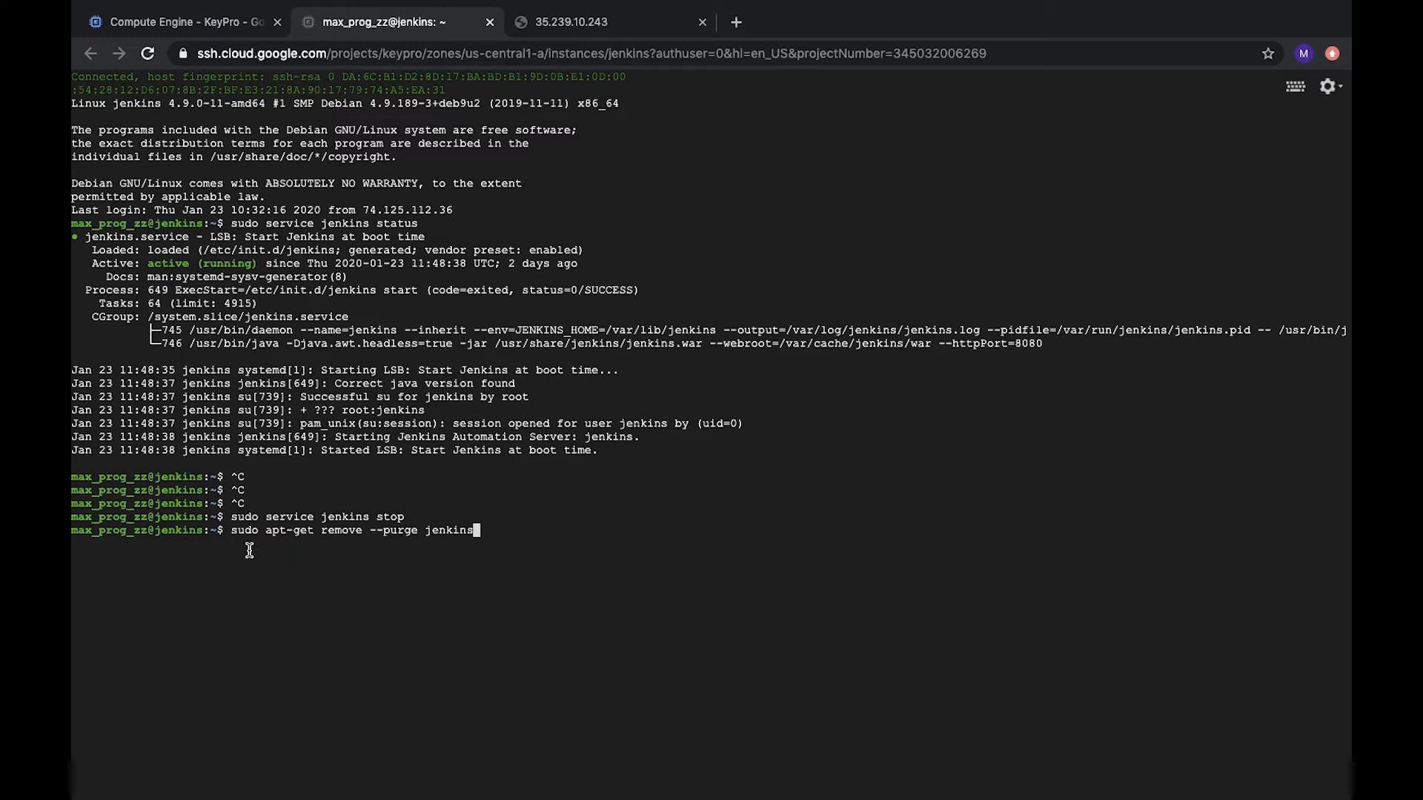
pyautogui.moveTo(381, 550)
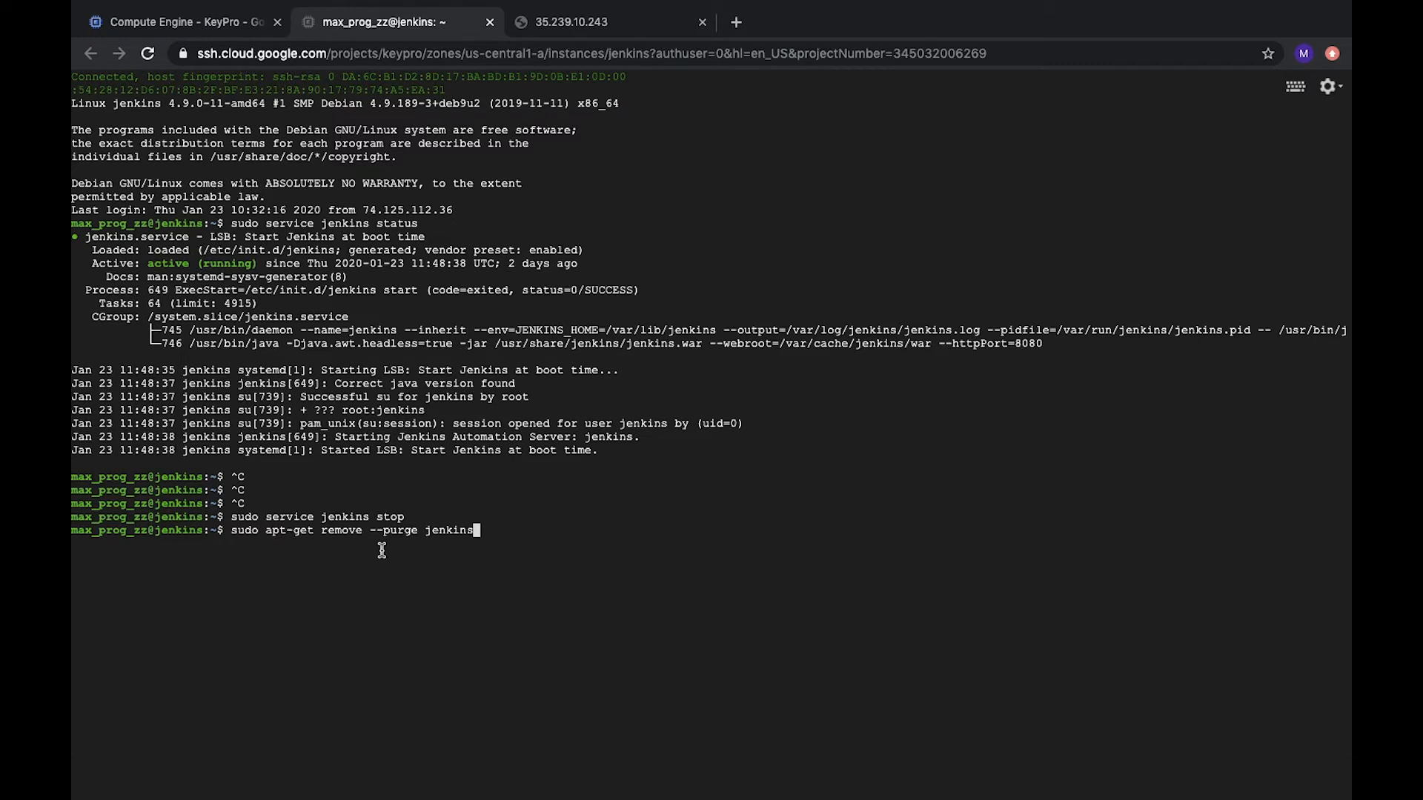
pyautogui.press('Return')
pyautogui.write('y')
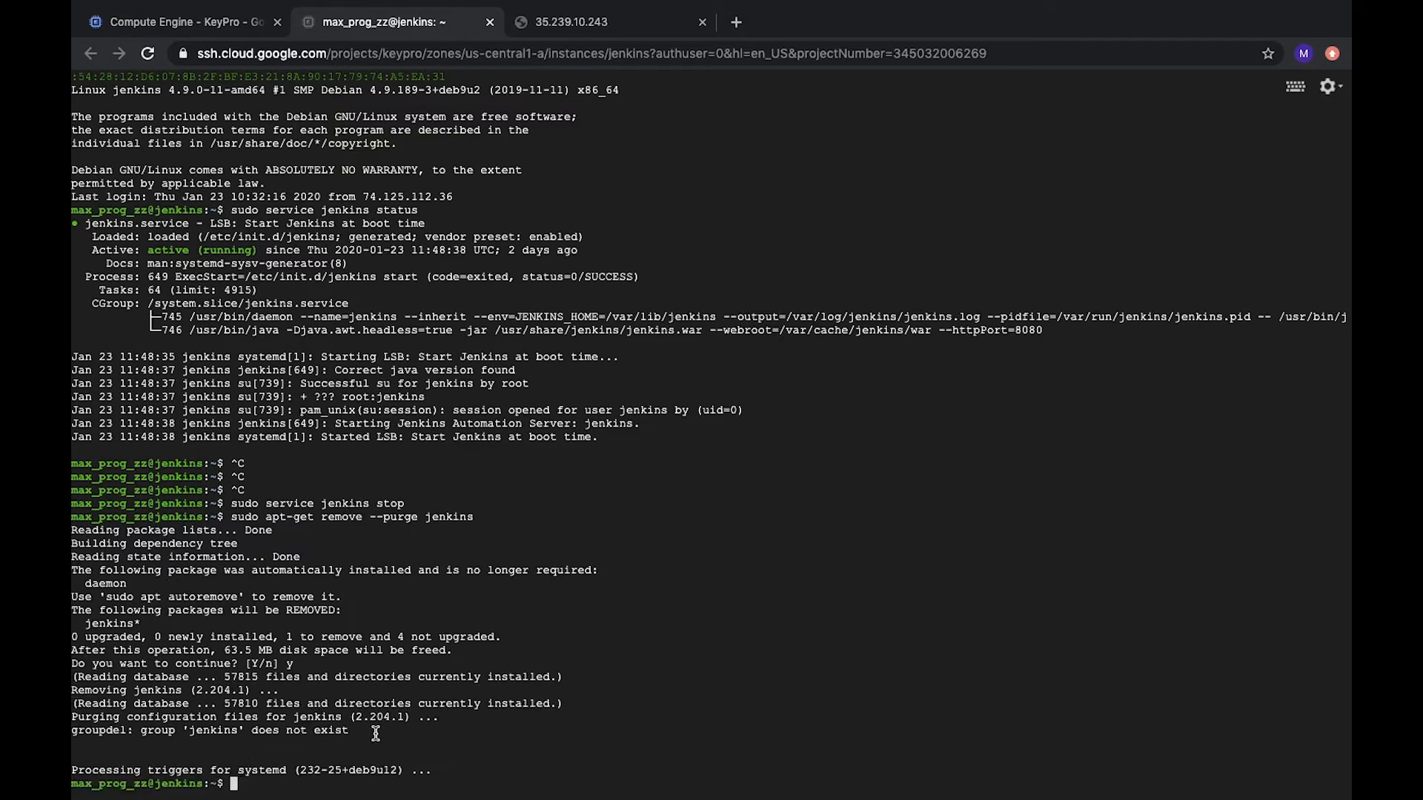
pyautogui.moveTo(369, 757)
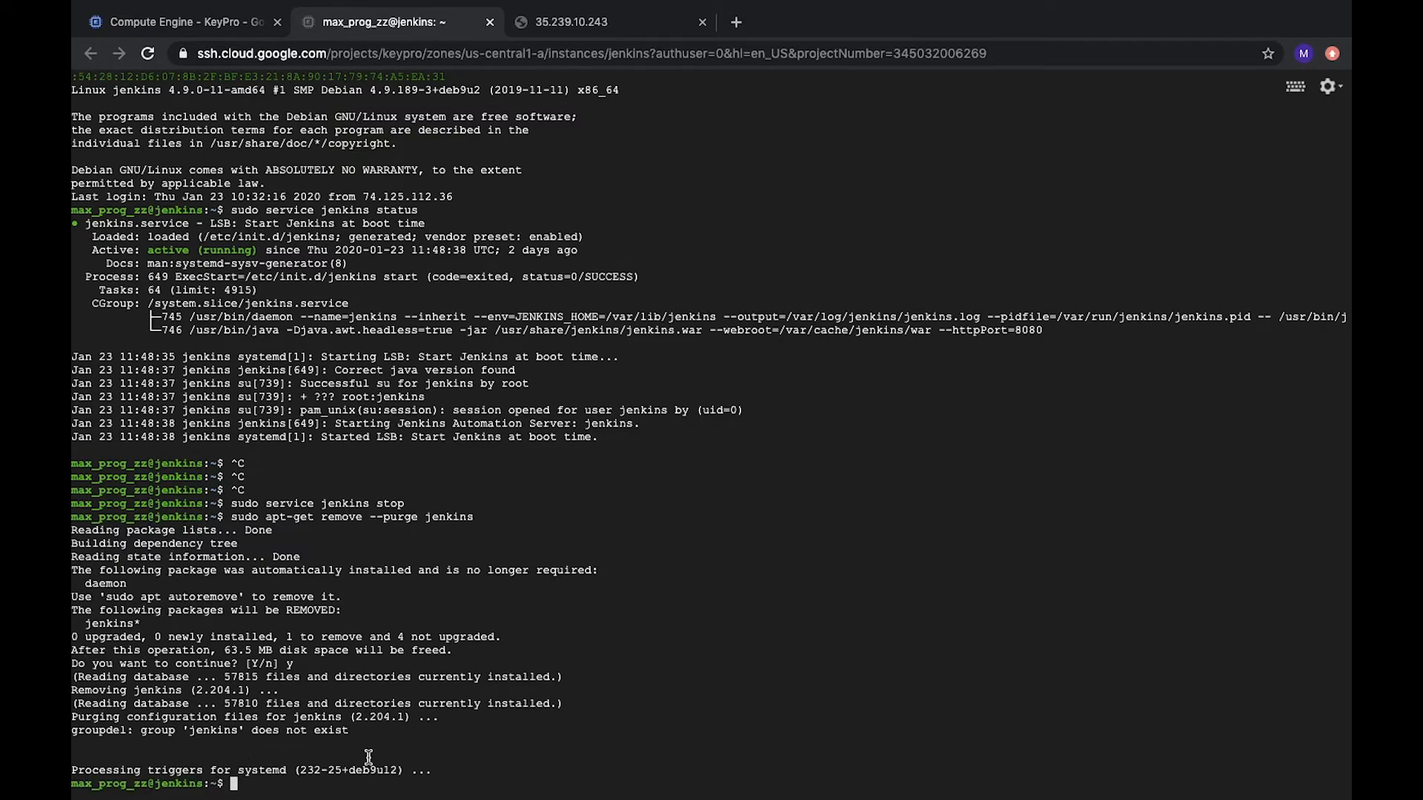
pyautogui.write('sudo service jenkins status')
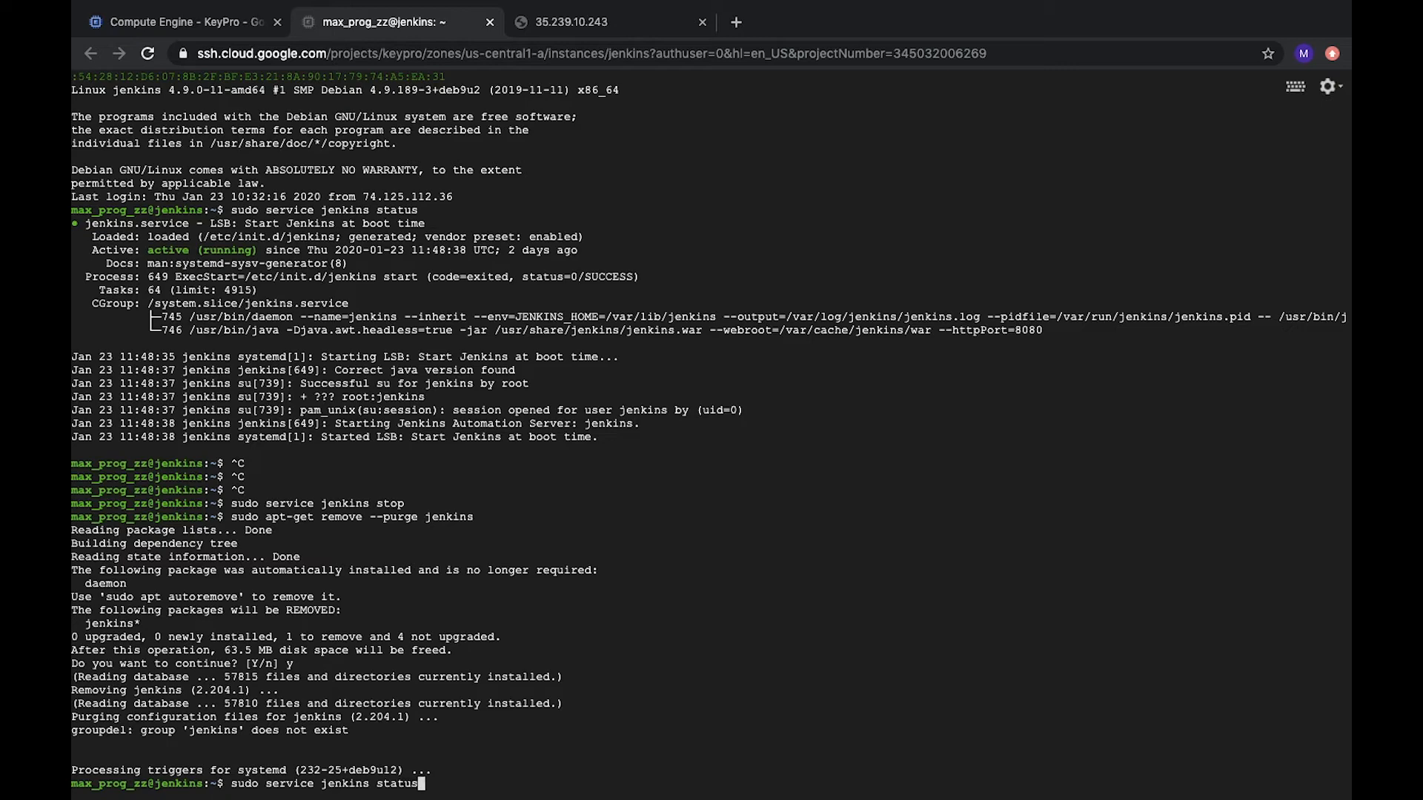
pyautogui.press('Return')
pyautogui.write('cd /var/lib/jankins')
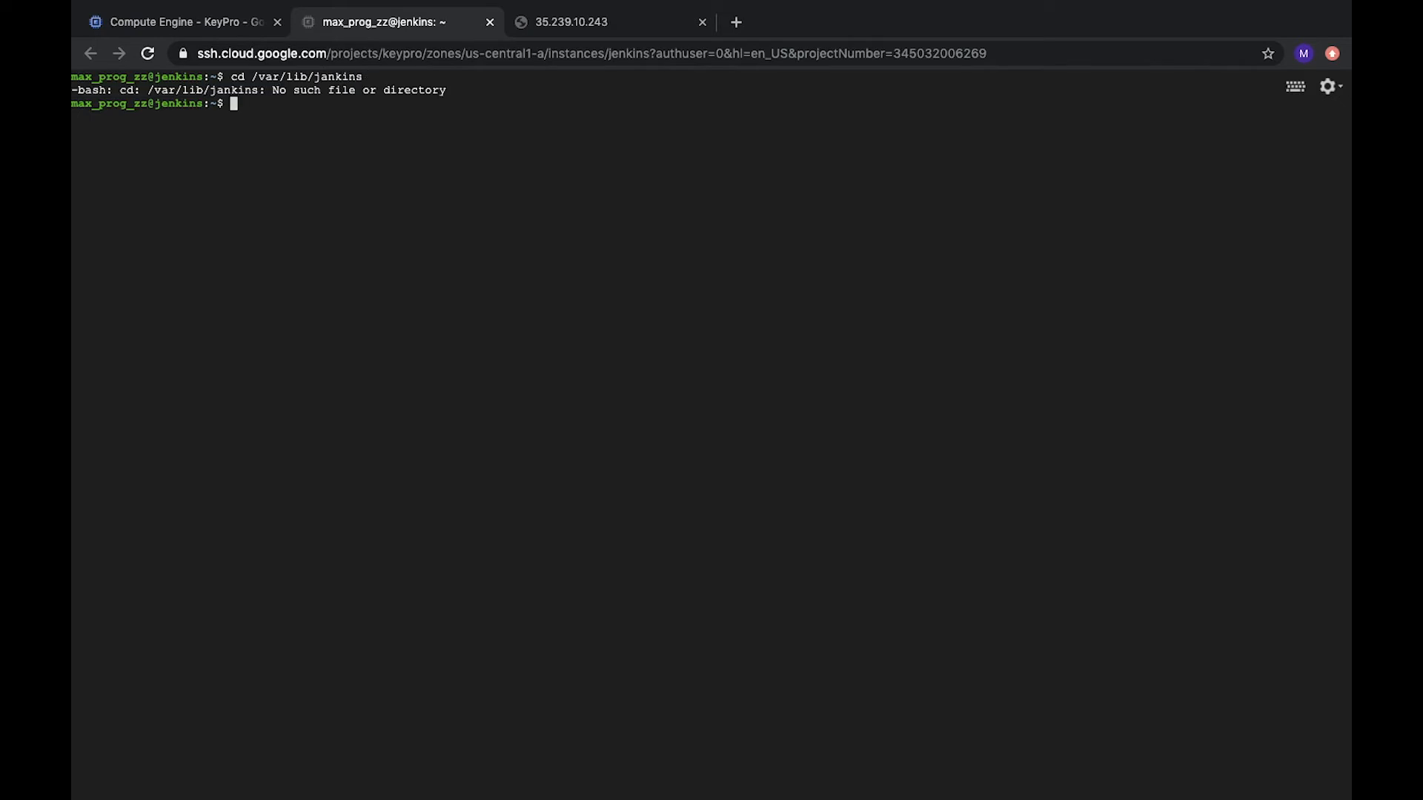
pyautogui.moveTo(375, 163)
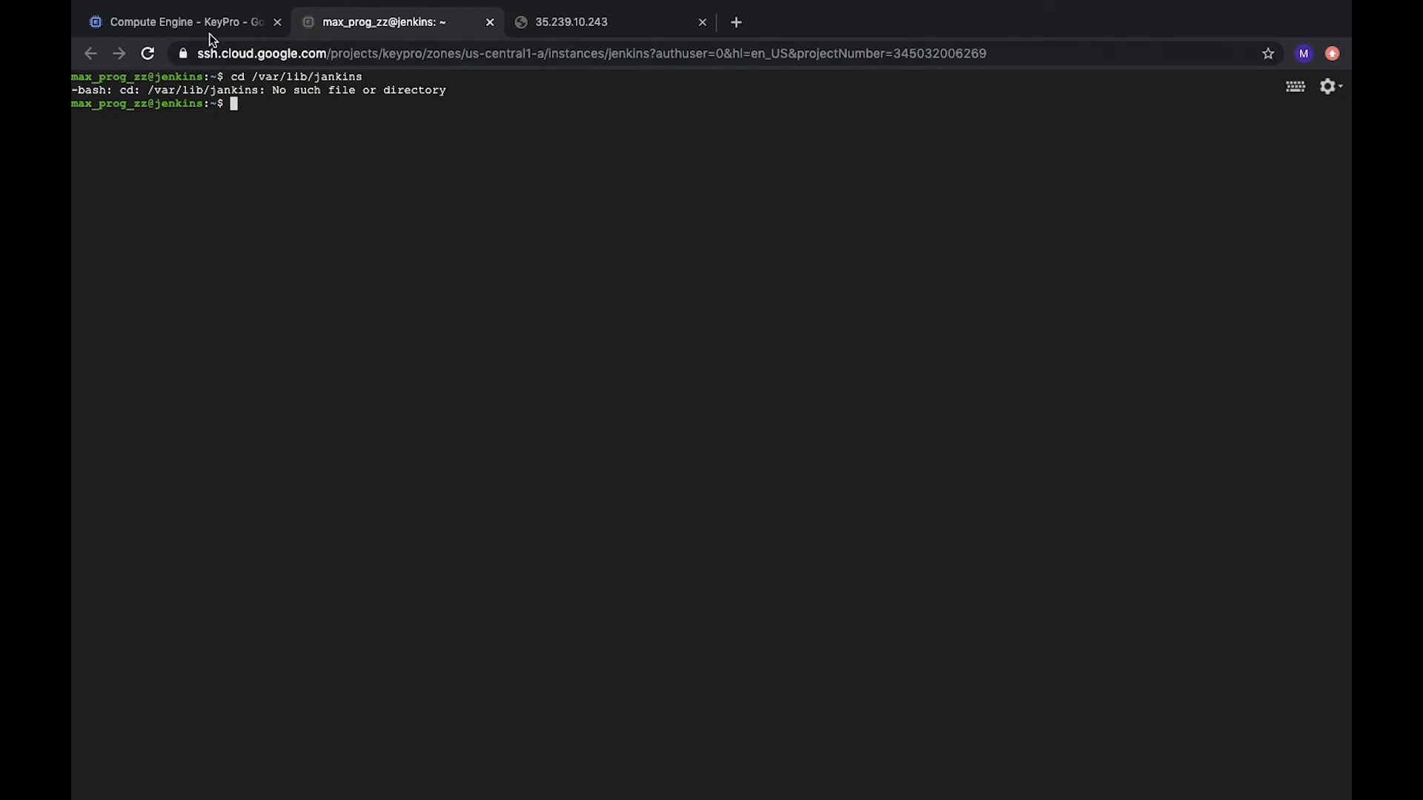
# Delete the jenkins VM instance and its boot disk from the Compute Engine instance list
pyautogui.click(181, 22)
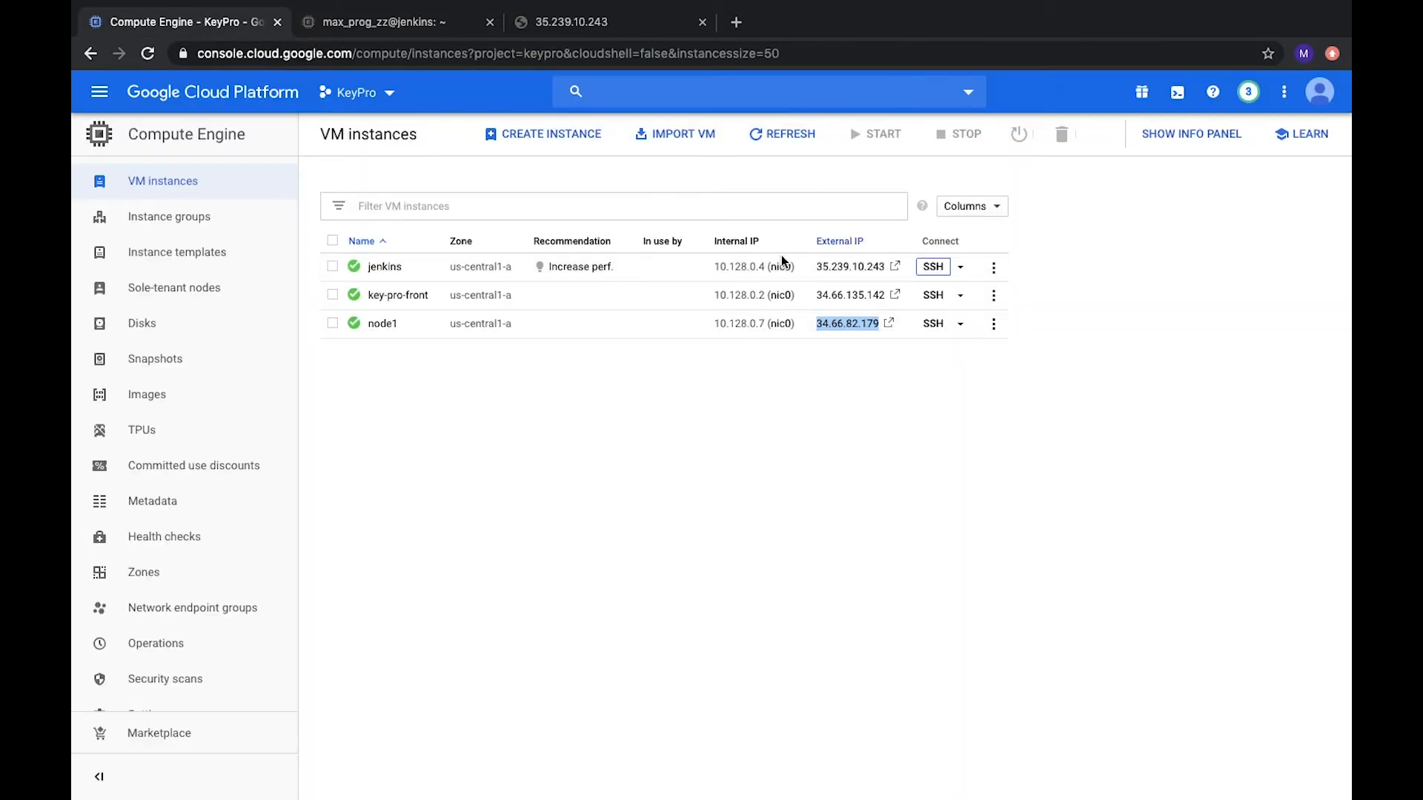
pyautogui.moveTo(648, 367)
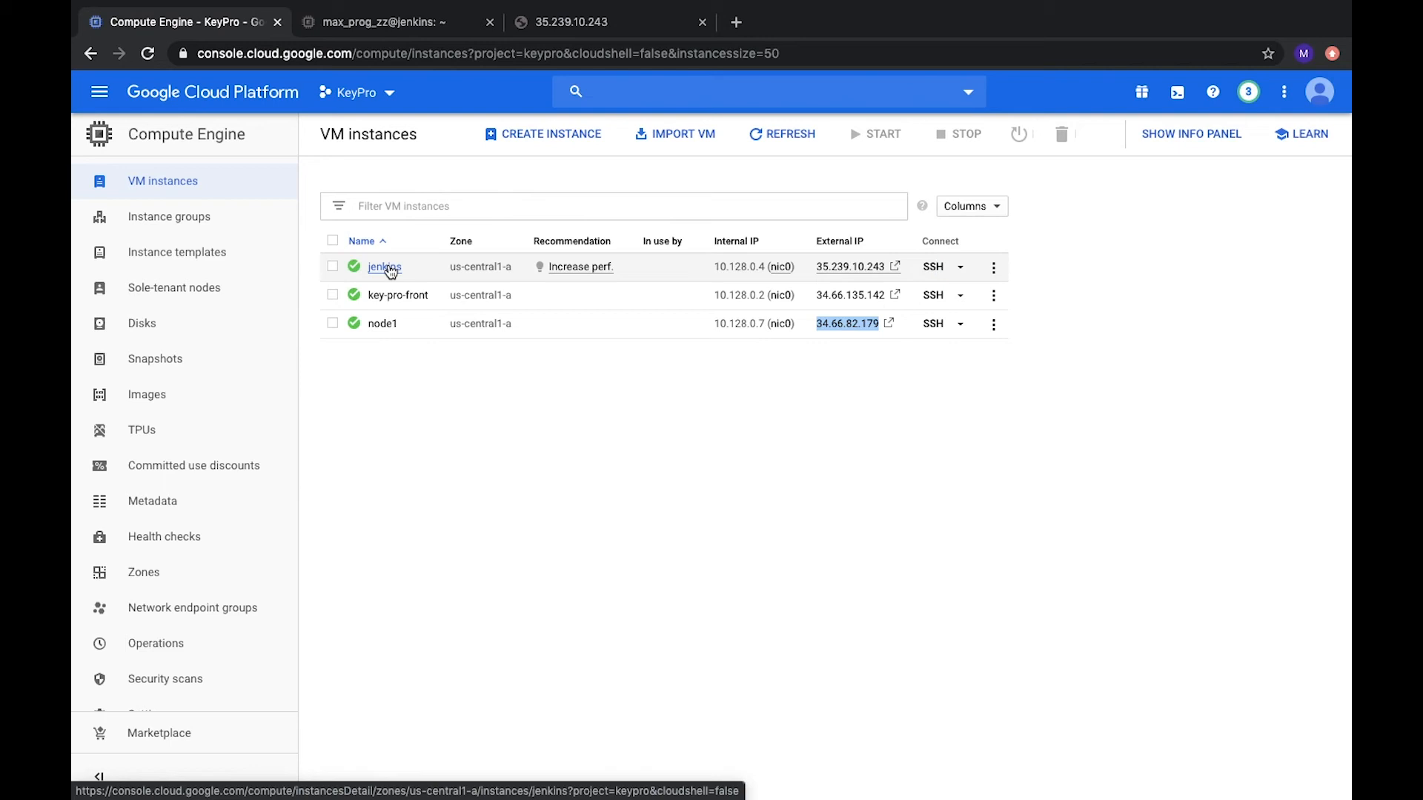
pyautogui.click(383, 266)
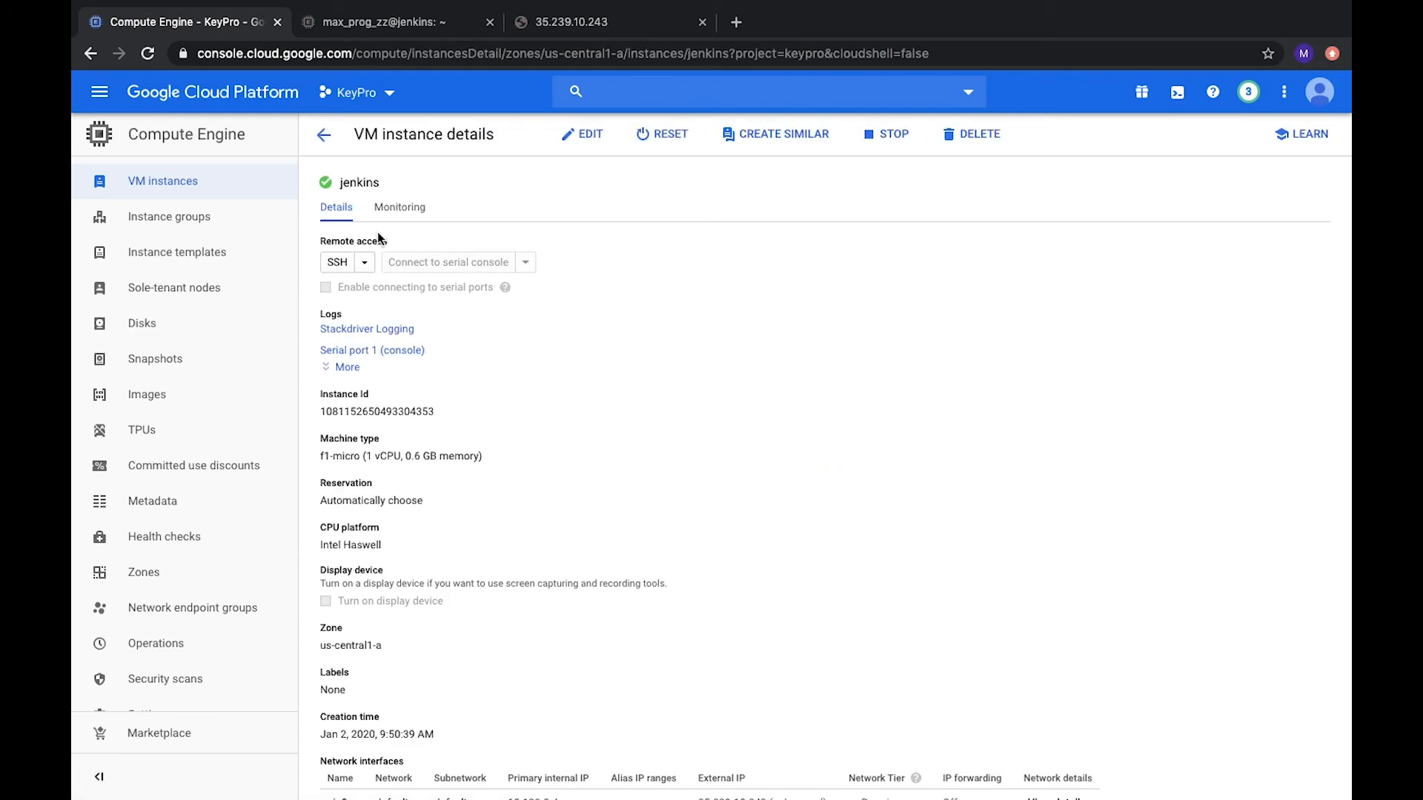
pyautogui.click(979, 133)
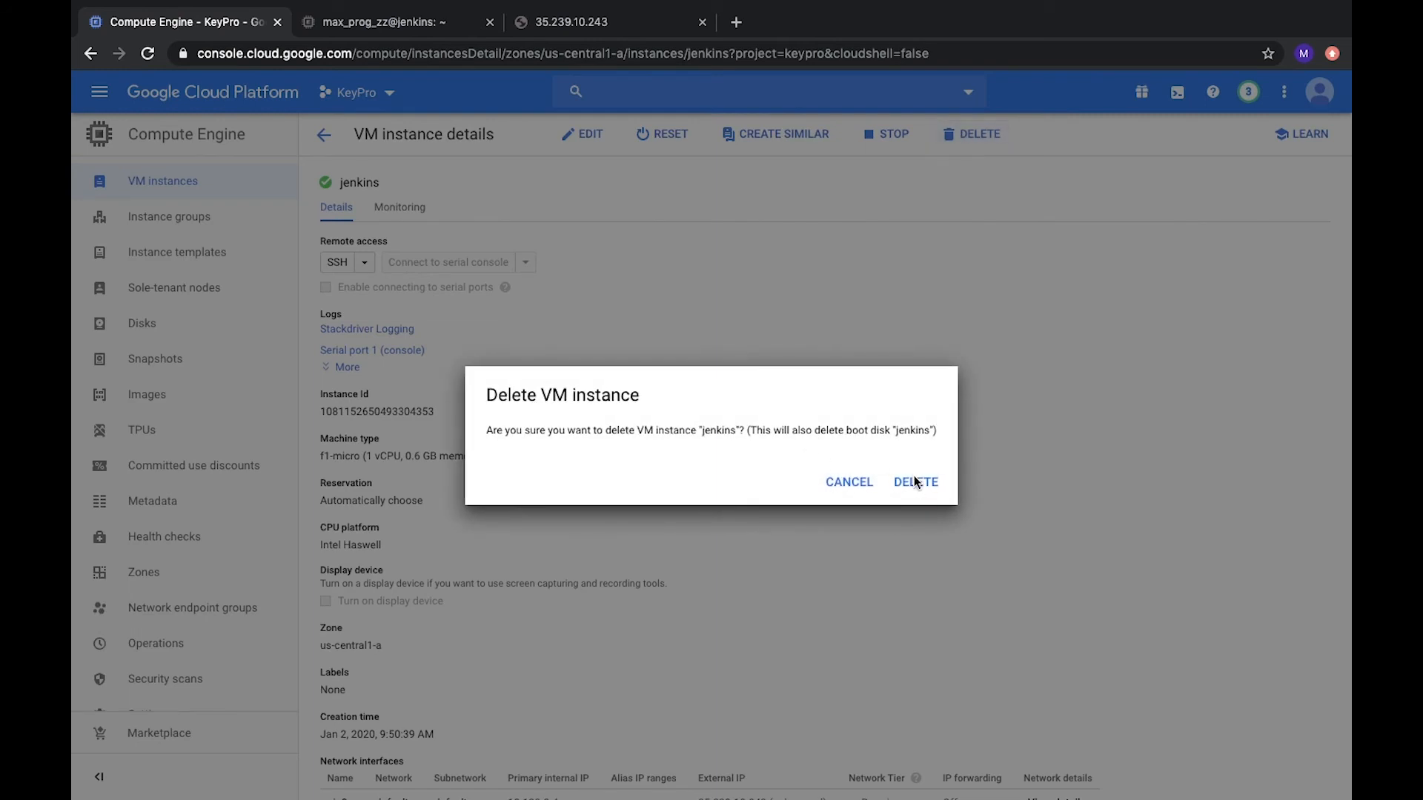
pyautogui.click(915, 481)
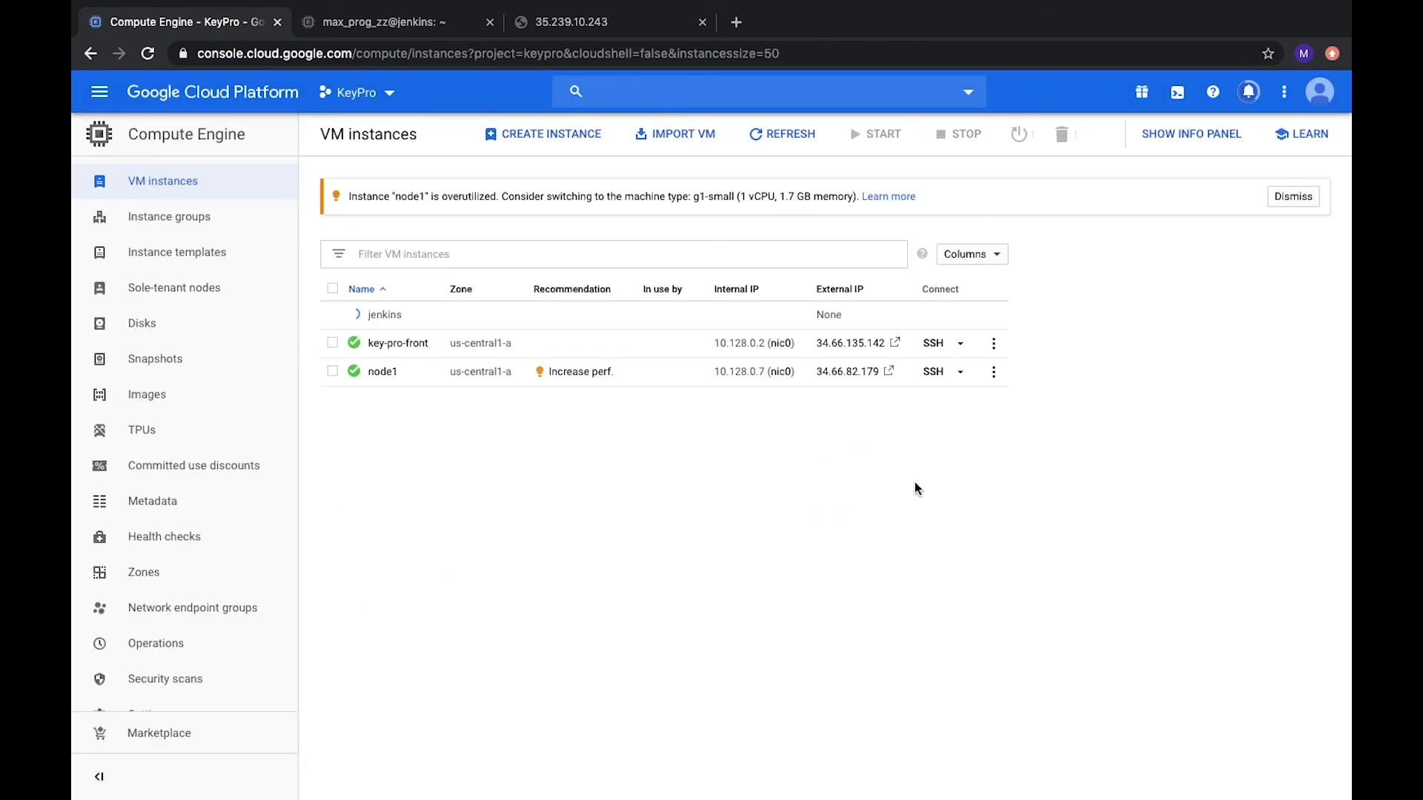
# Delete the node1 VM instance and its boot disk from the Compute Engine instance list
pyautogui.click(357, 314)
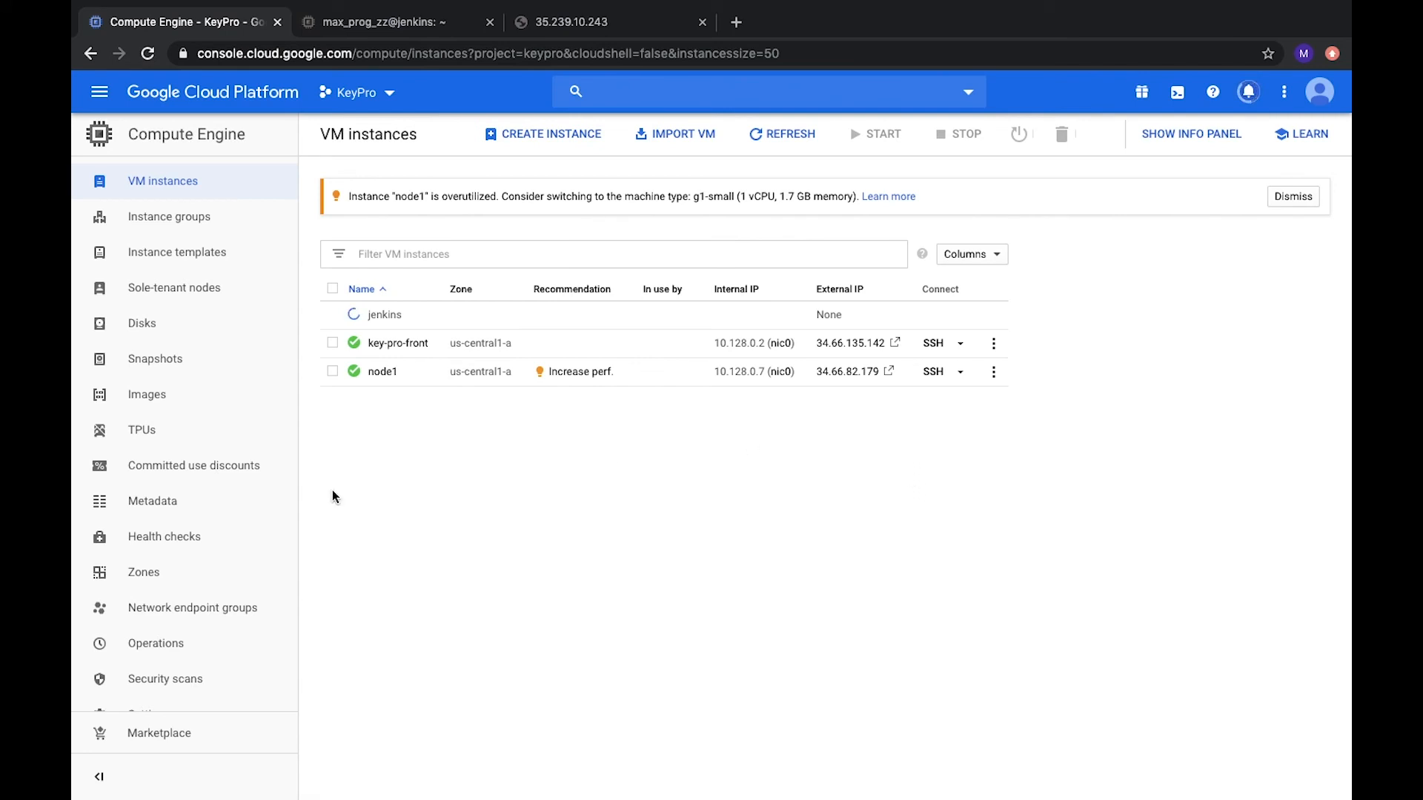
pyautogui.moveTo(382, 377)
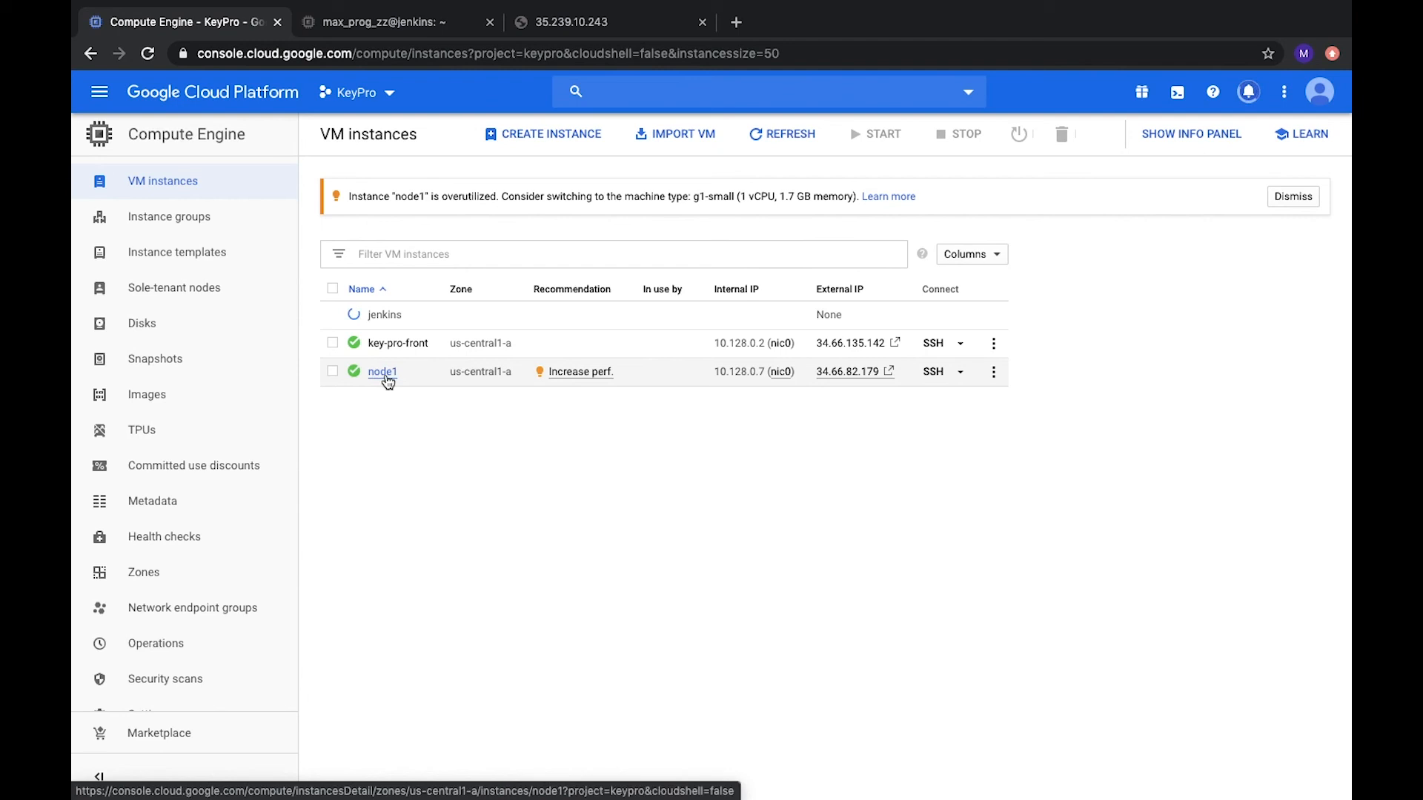
pyautogui.click(382, 370)
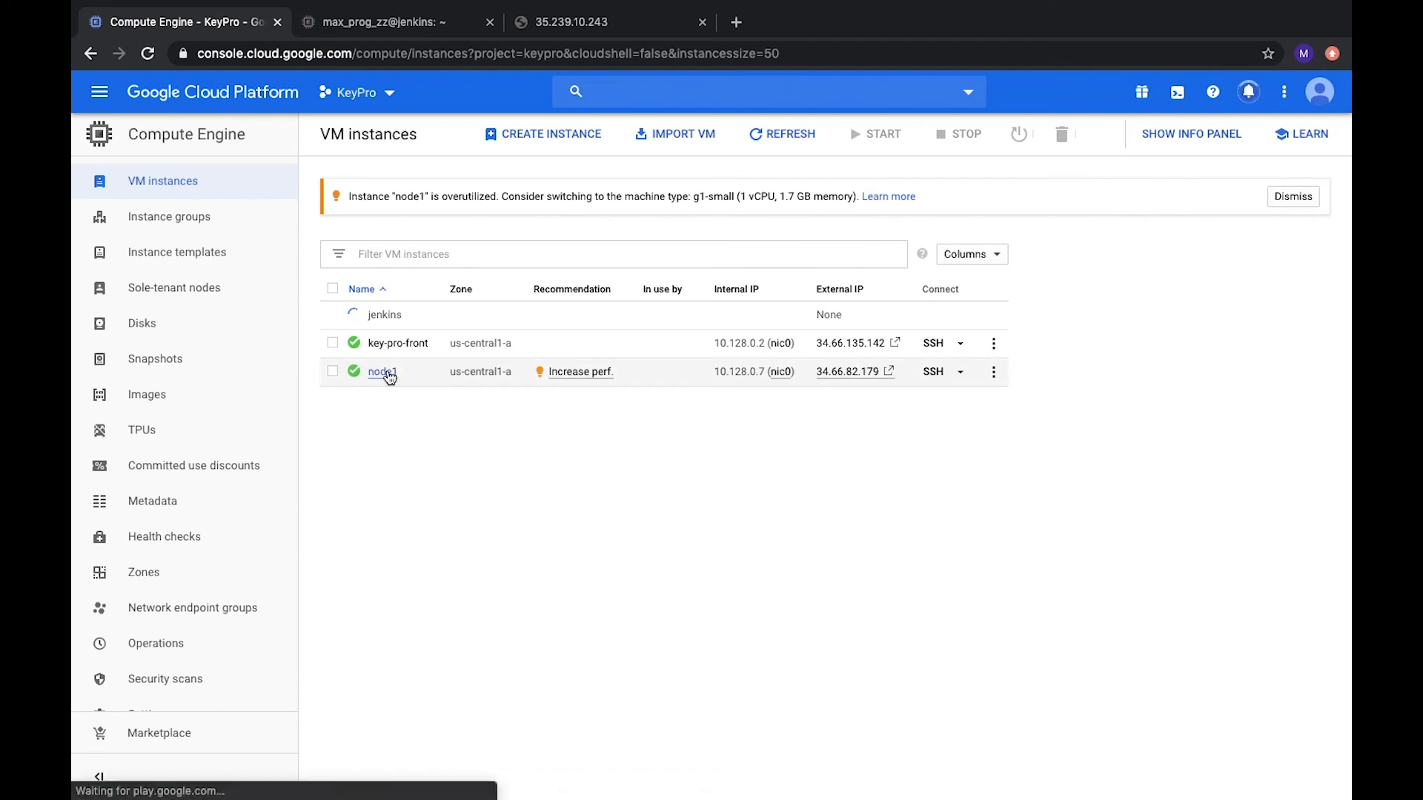
pyautogui.click(383, 370)
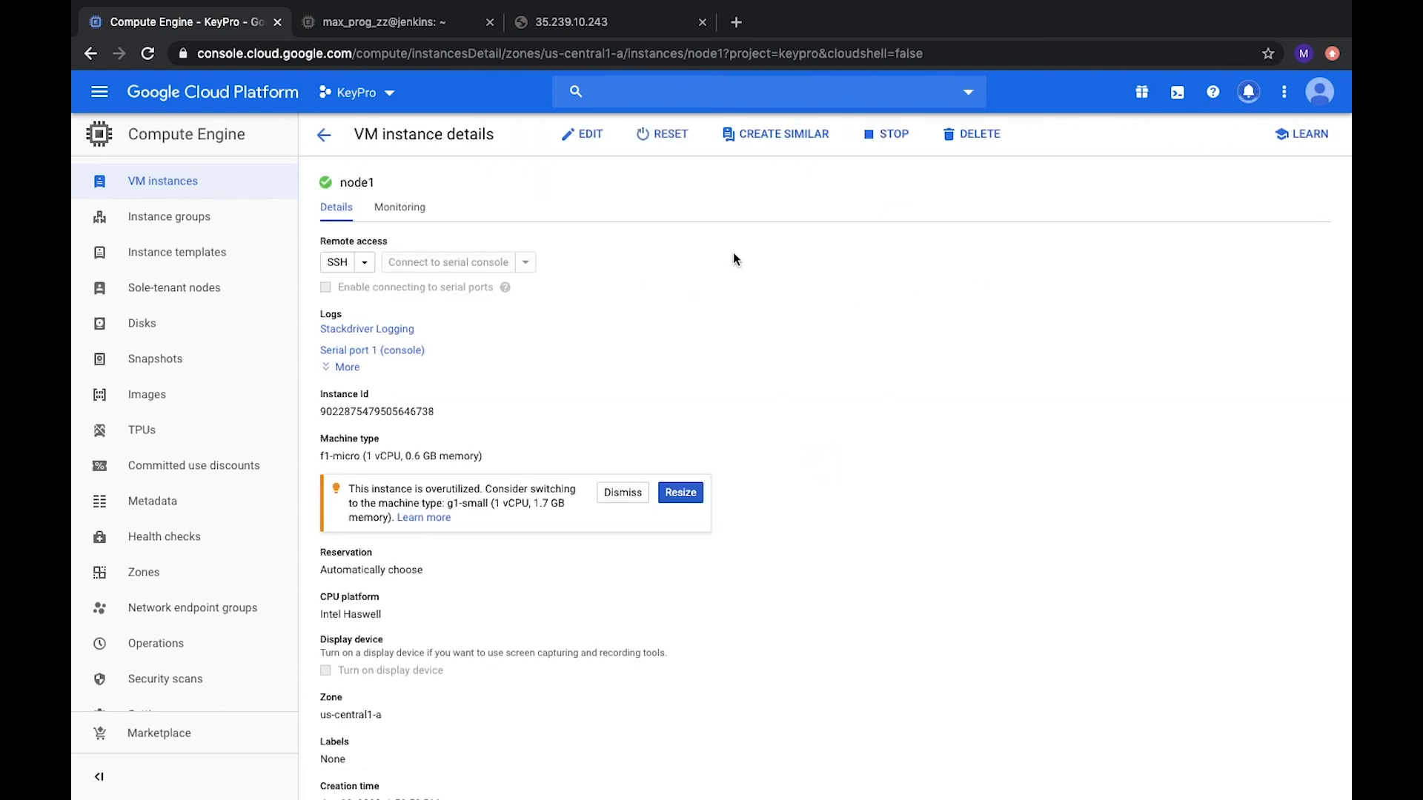
pyautogui.click(978, 134)
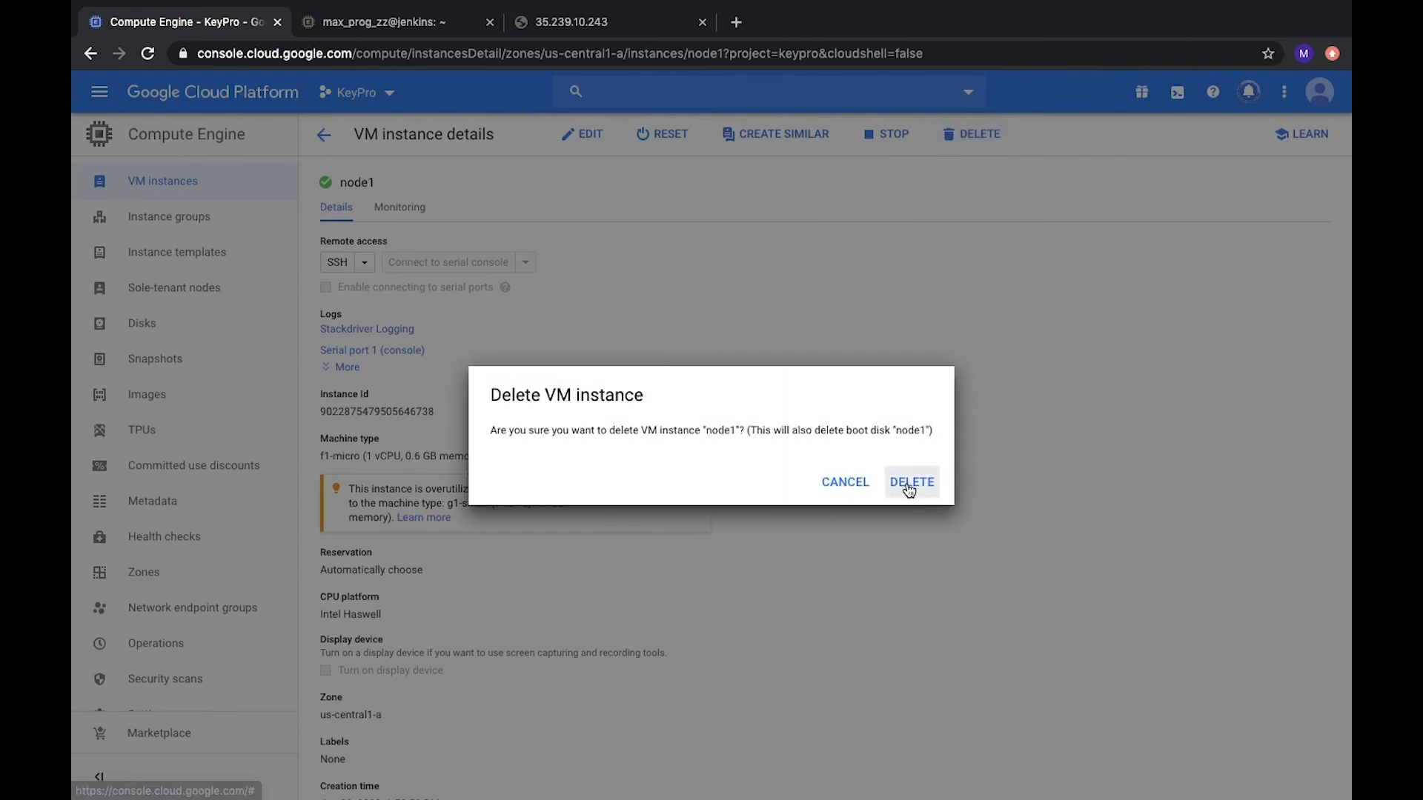
pyautogui.click(911, 481)
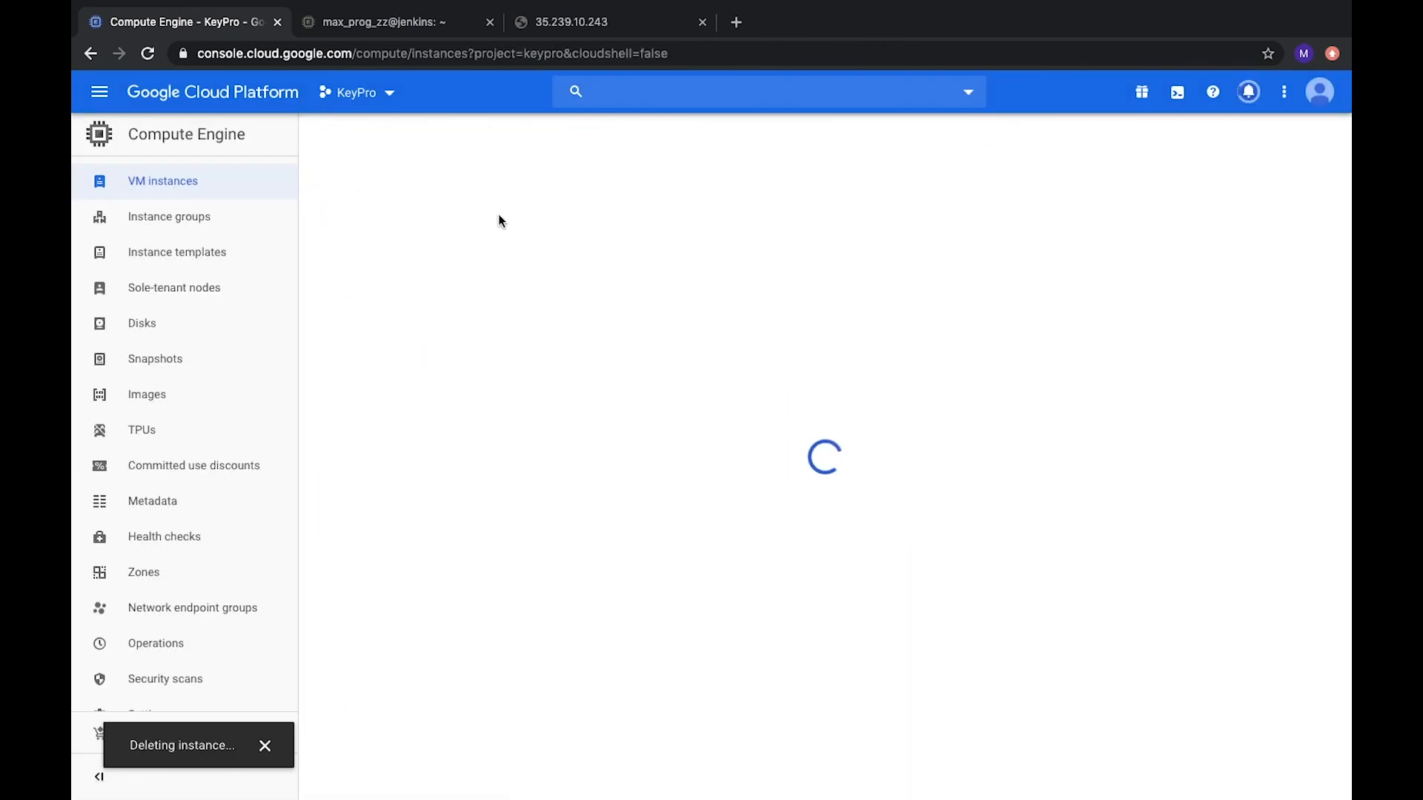